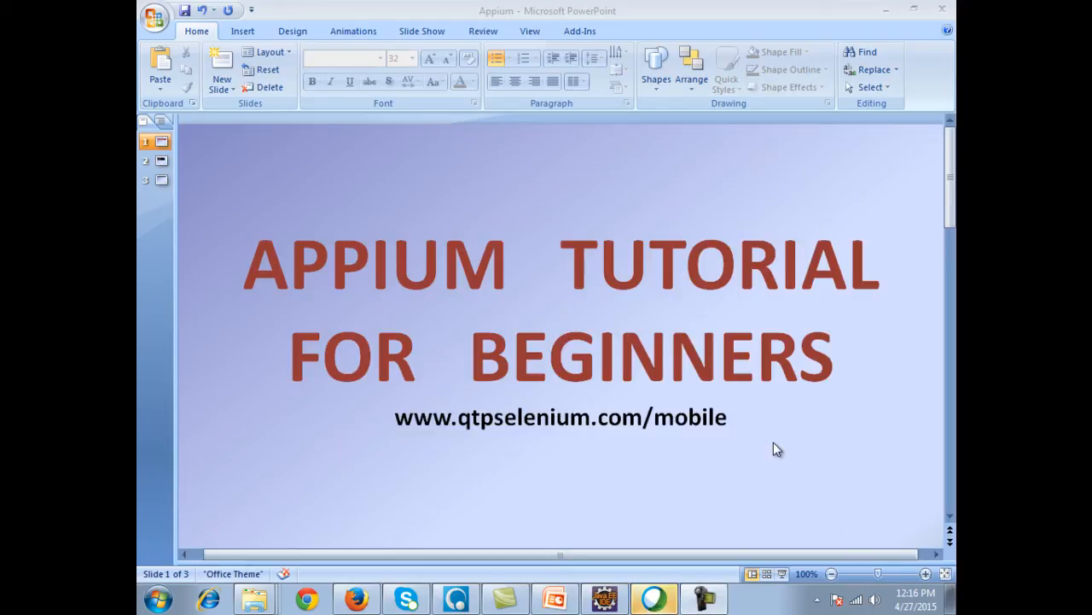
mouse_move(618, 411)
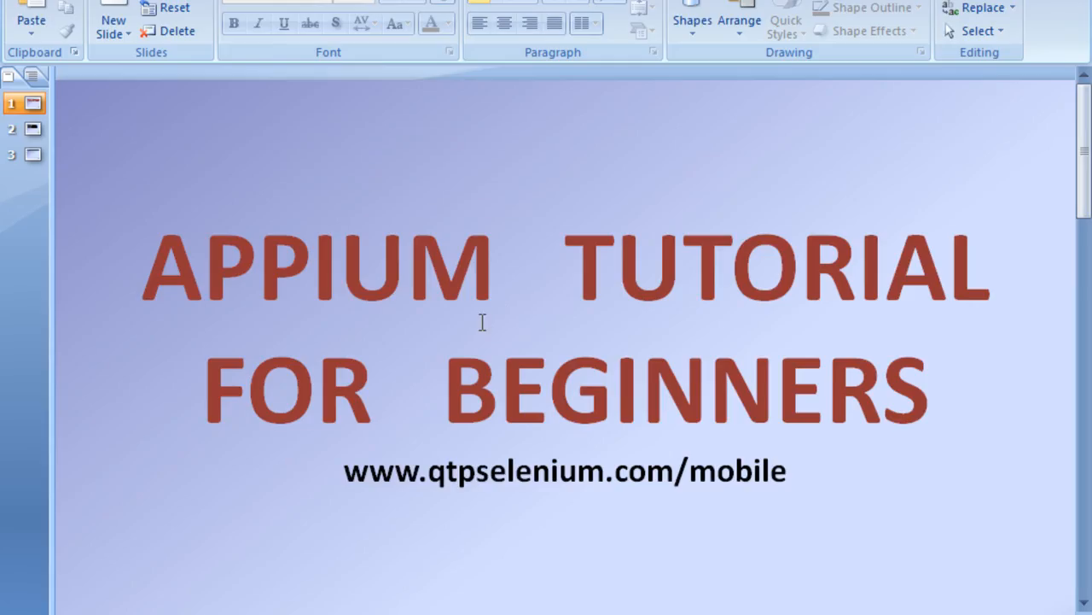
Show the agenda slide listing Configure/Install Appium and running WatsApp on device and simulator.
click(32, 128)
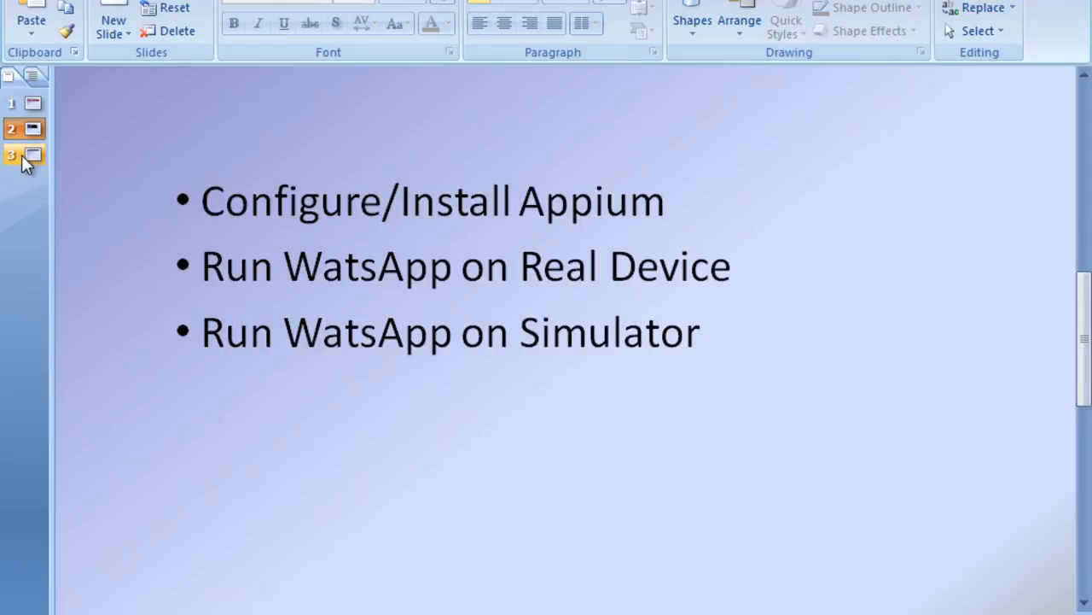
Flip between the course outline slide and the bullet-point slide before leaving for the whiteboard.
click(24, 154)
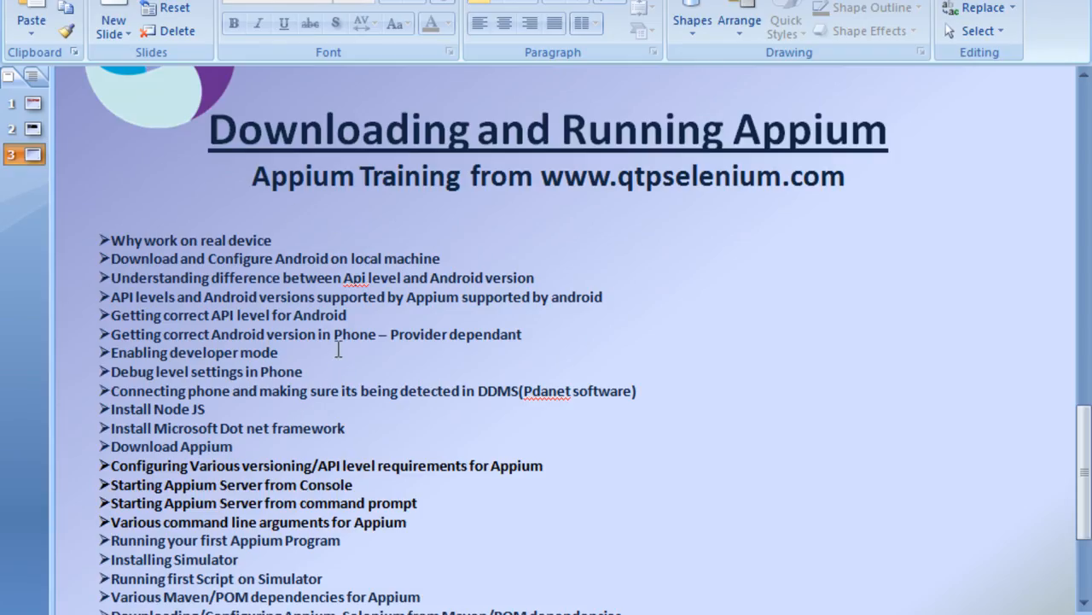
click(24, 130)
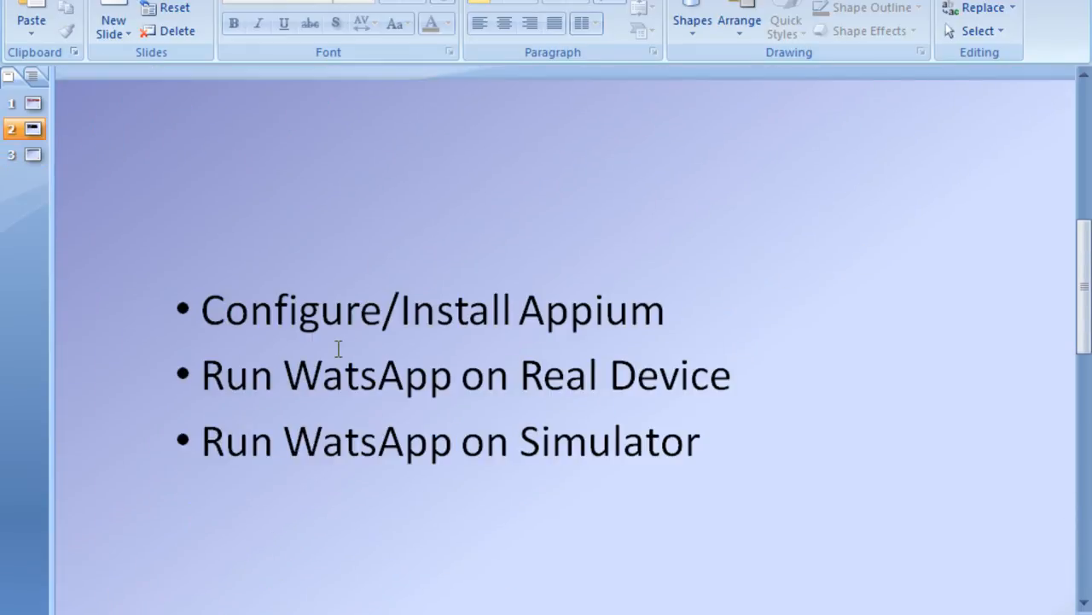
click(24, 154)
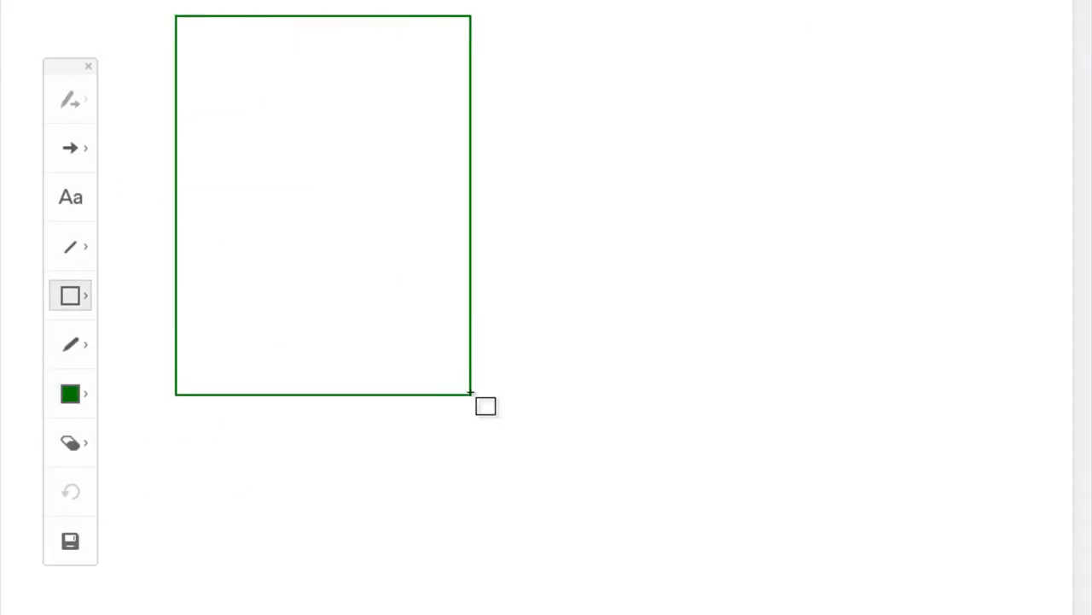
Add a Phone box with its 'Phone' label beside the PC box.
click(70, 197)
text(PC)
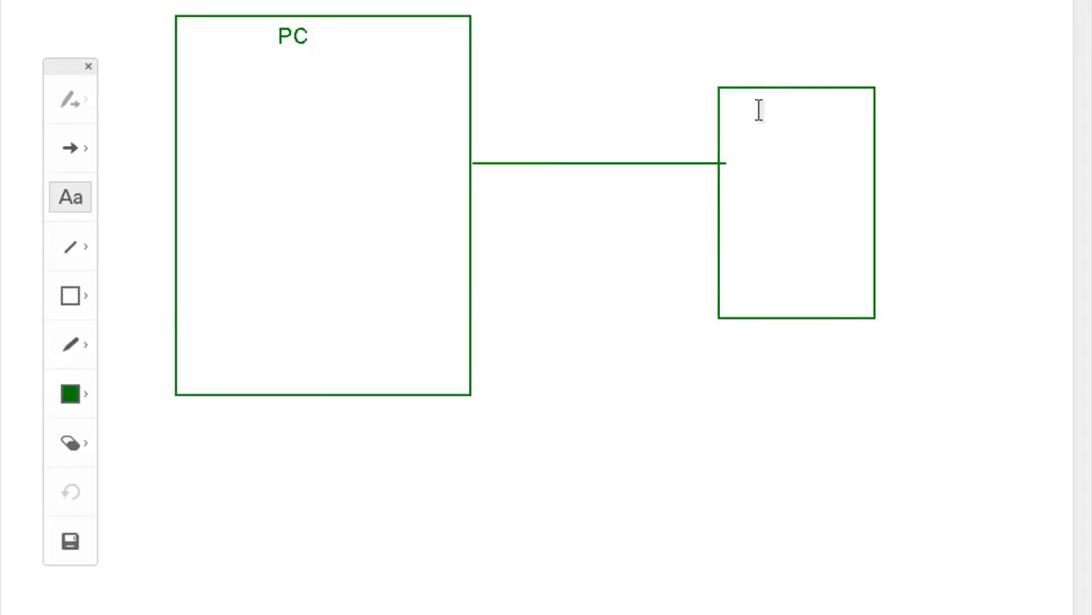
text(Phone)
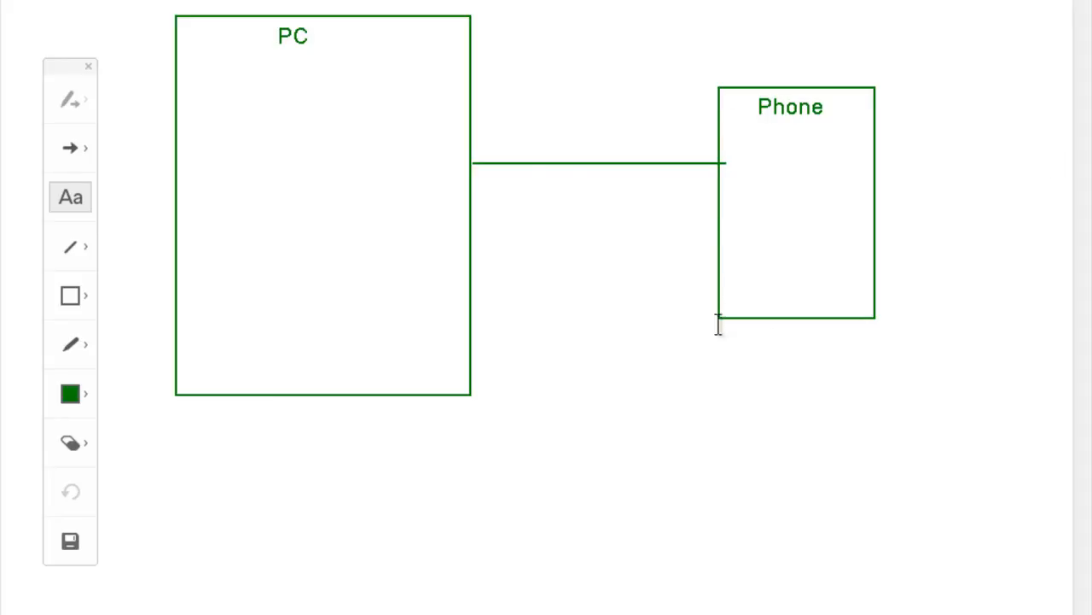
mouse_move(642, 328)
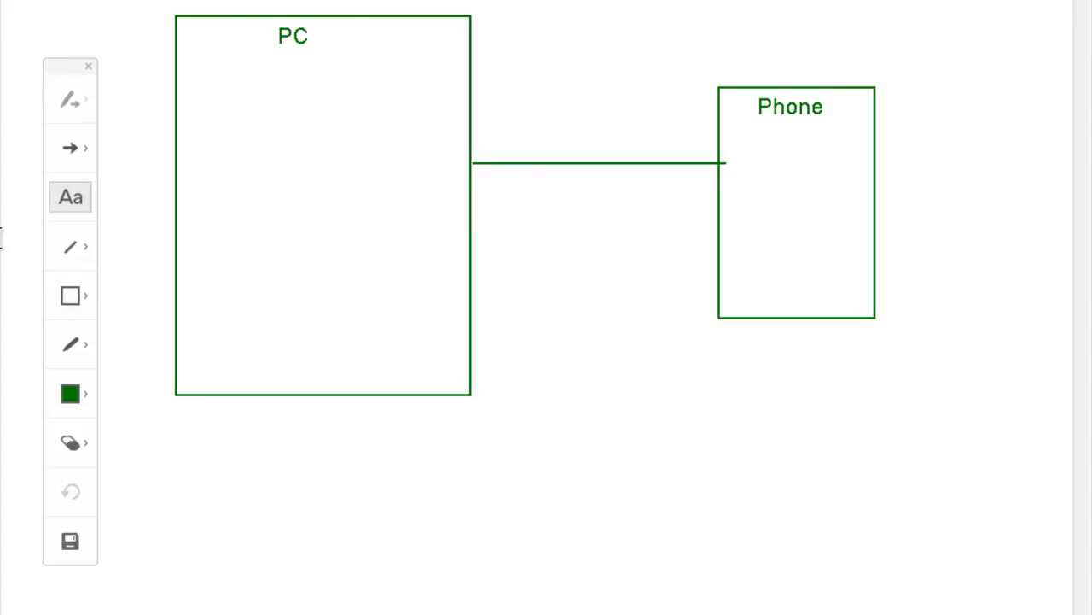
Add a small box inside the PC box labelled 'eclipse code'.
click(70, 293)
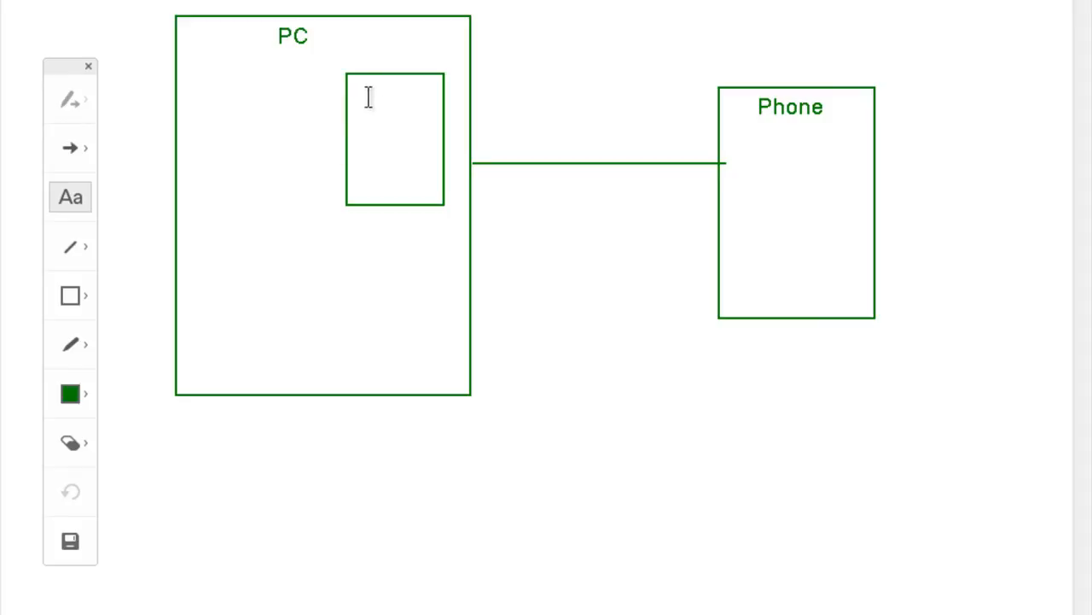
text(ecl)
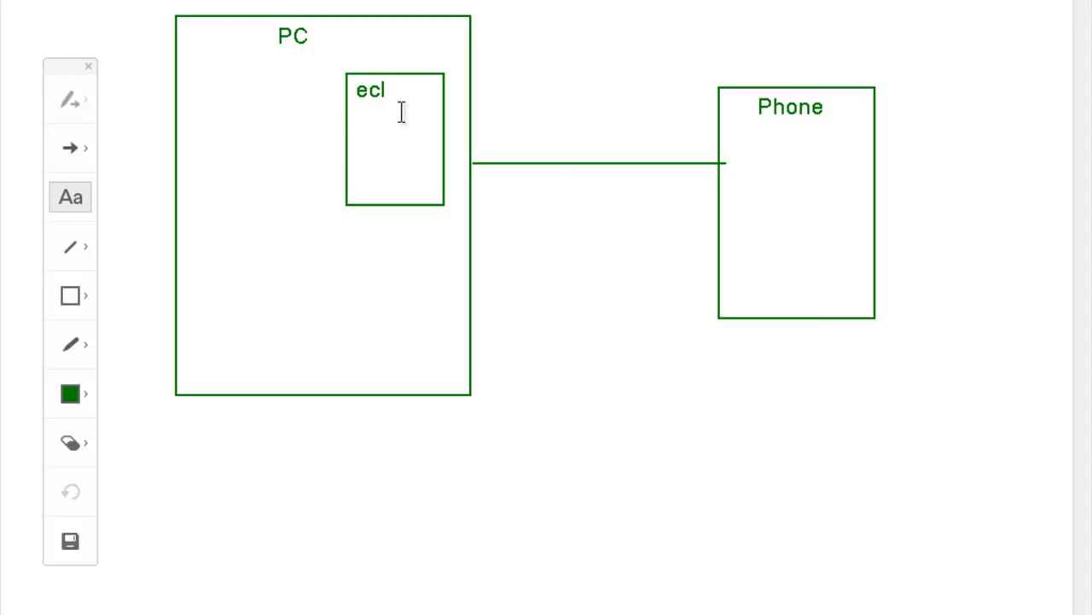
text(ipse)
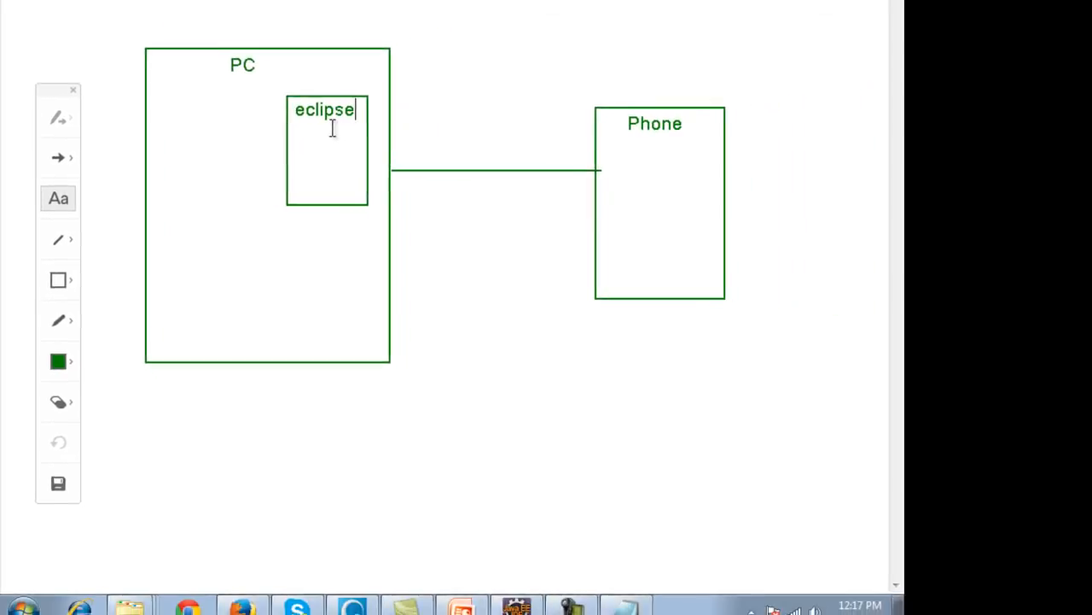
text(code)
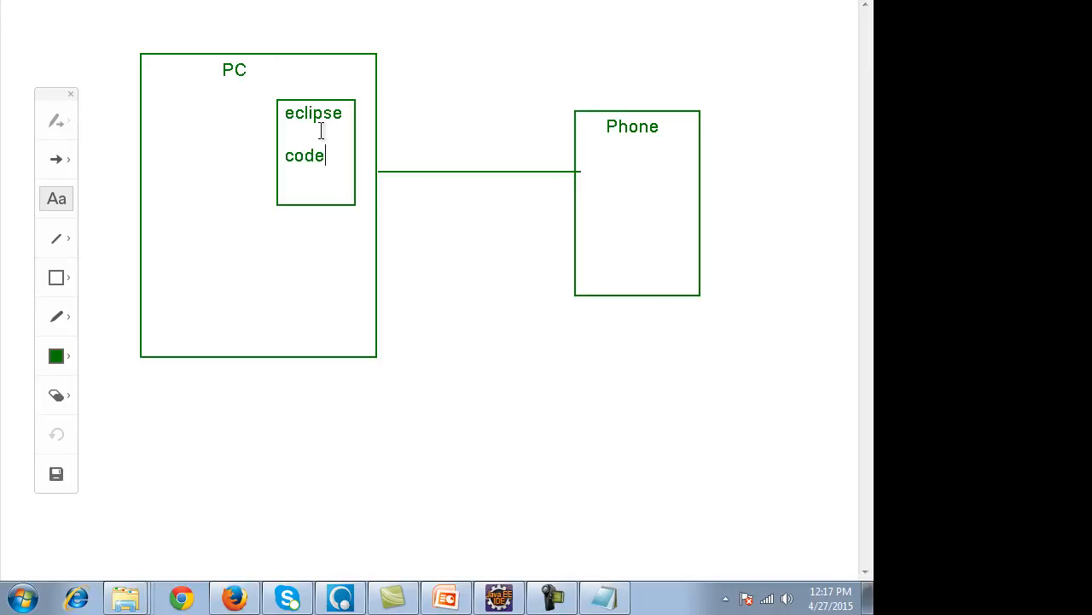
click(66, 315)
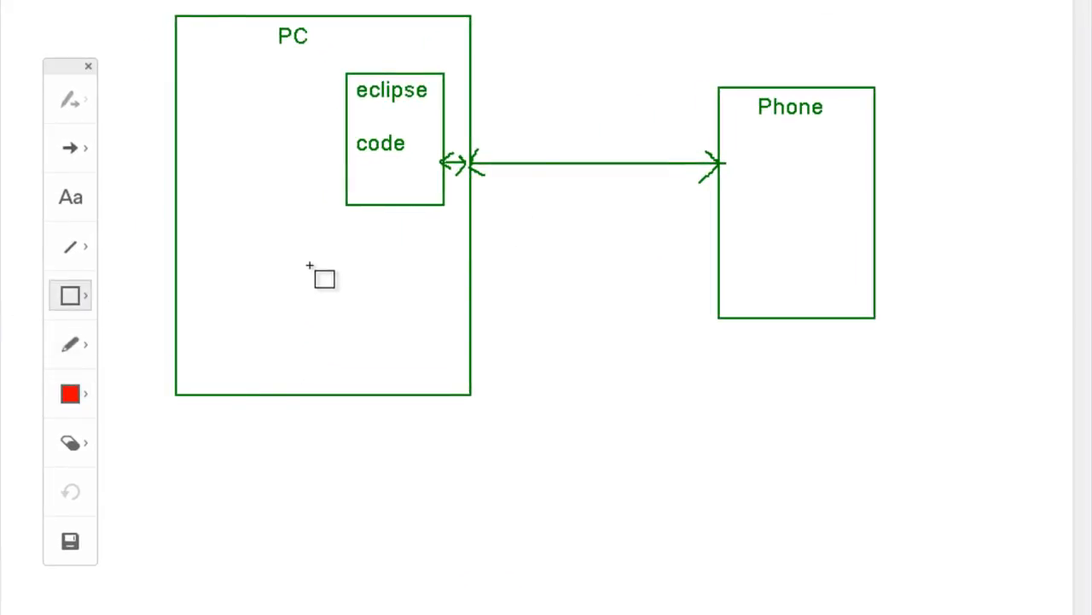
Draw a red box in the lower part of the PC box and start labelling it 'And'.
drag(325, 276, 461, 379)
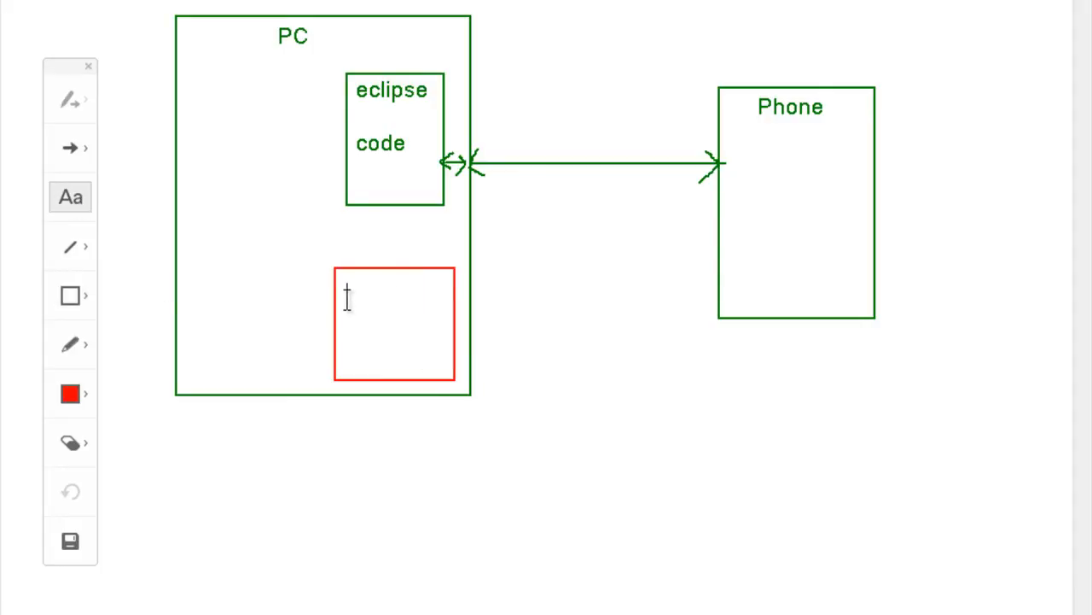
text(And)
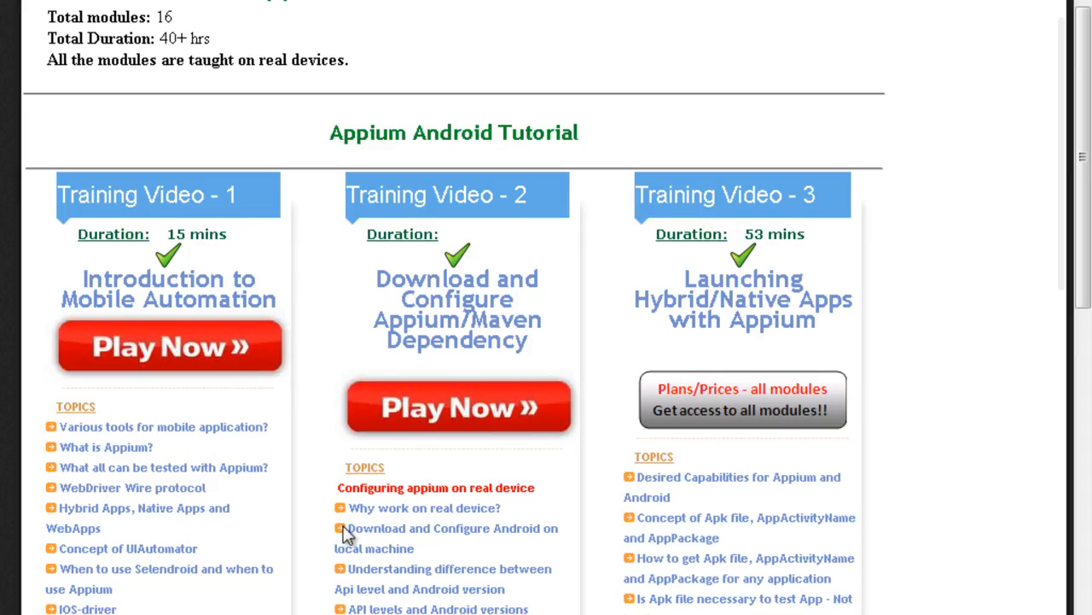
Scroll down the qtpselenium.com Appium course page through the training videos.
scroll(down, 3)
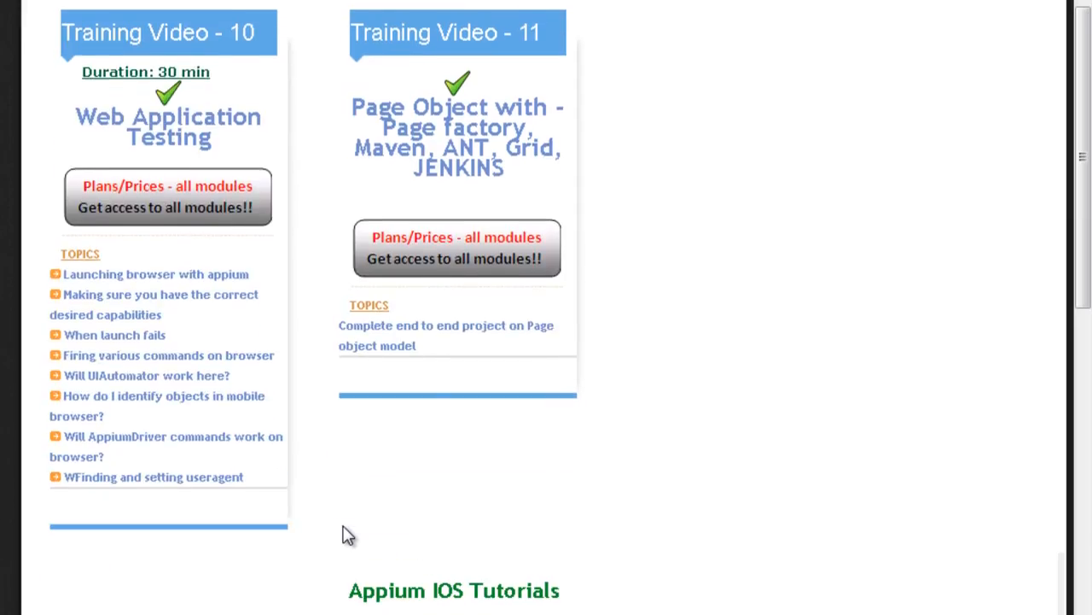
scroll(down, 3)
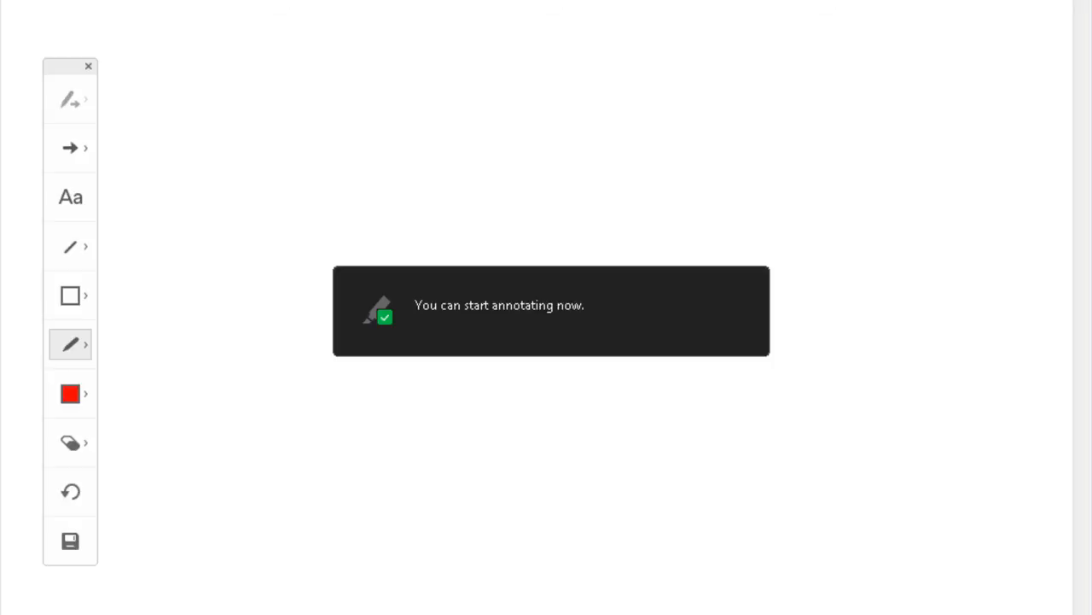
List Android versions 1.5, 2.0, 3.0, 4.0 and 5.x in red down the left side.
click(70, 296)
text(2.)
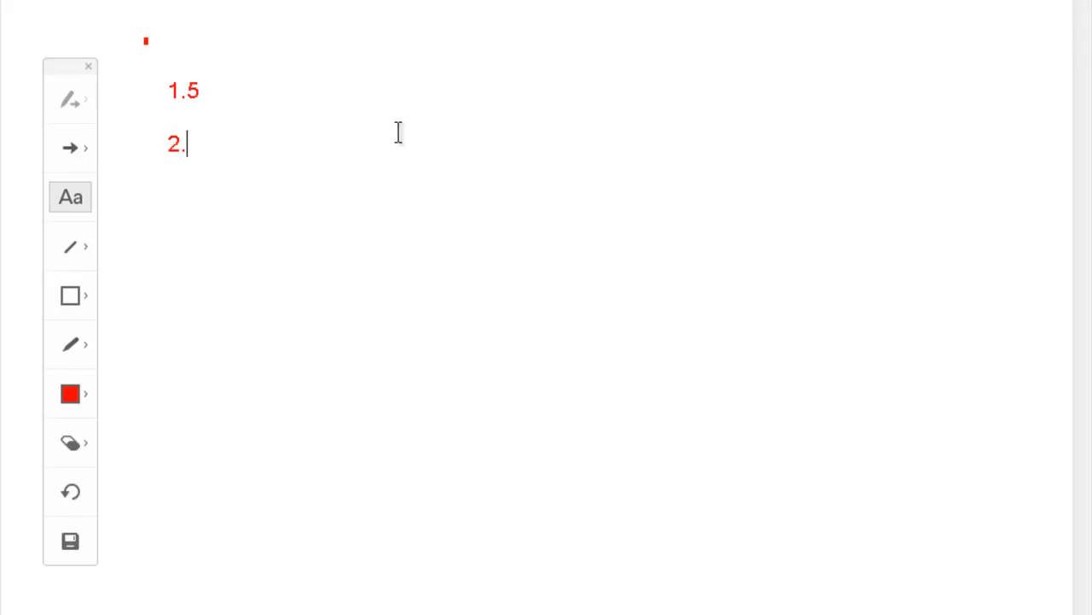
text(0)
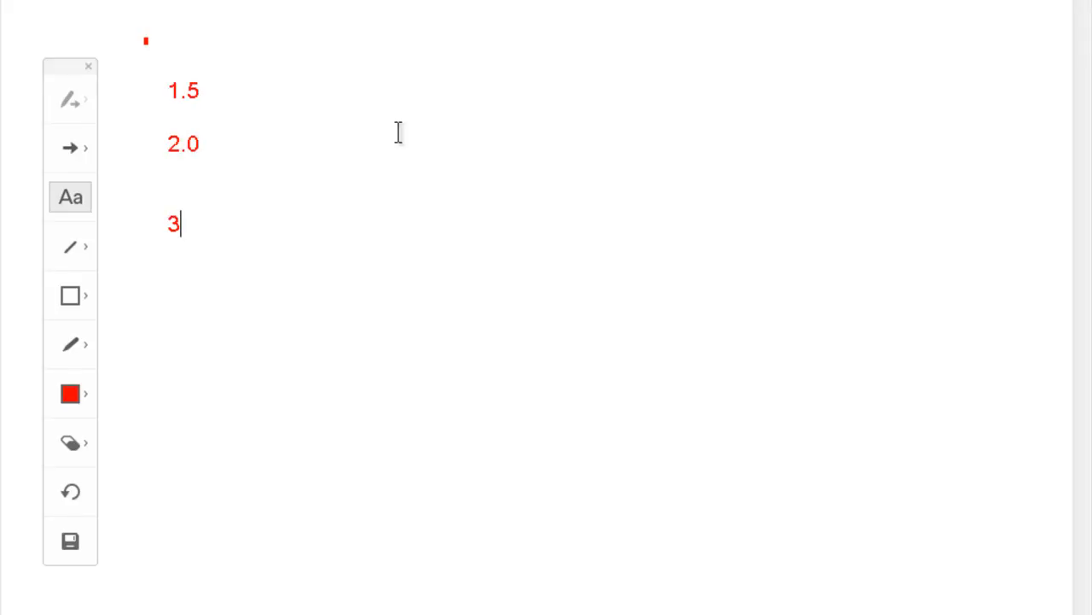
text(.0)
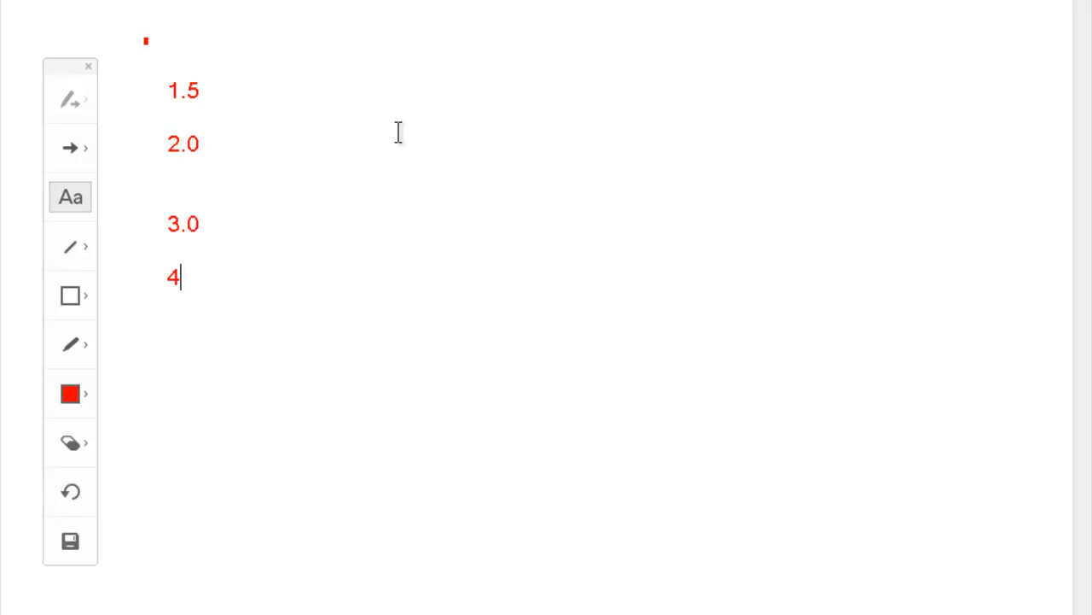
text(.0)
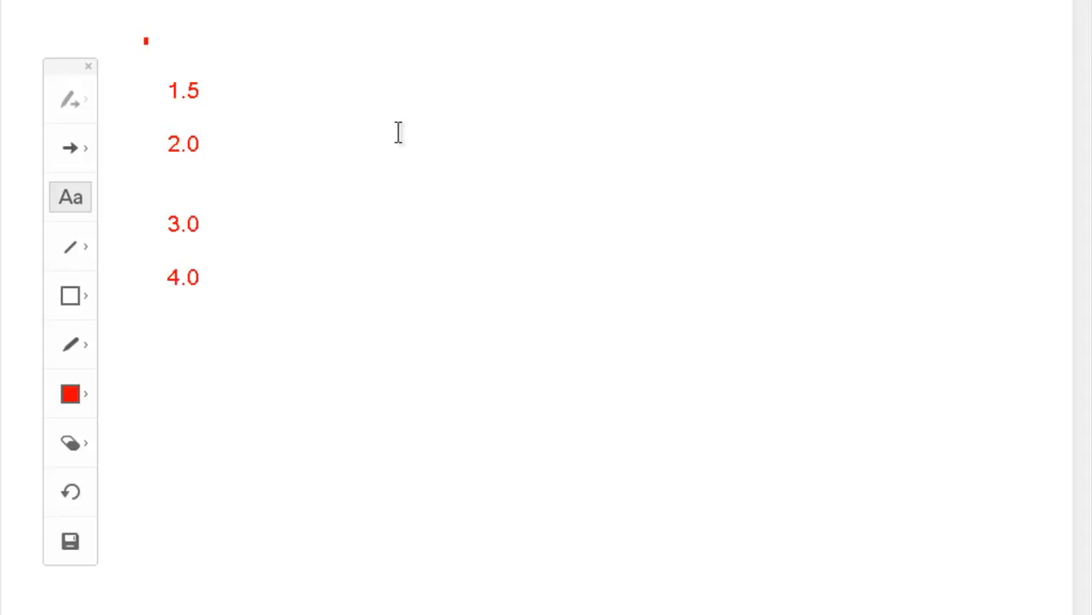
text(5.x)
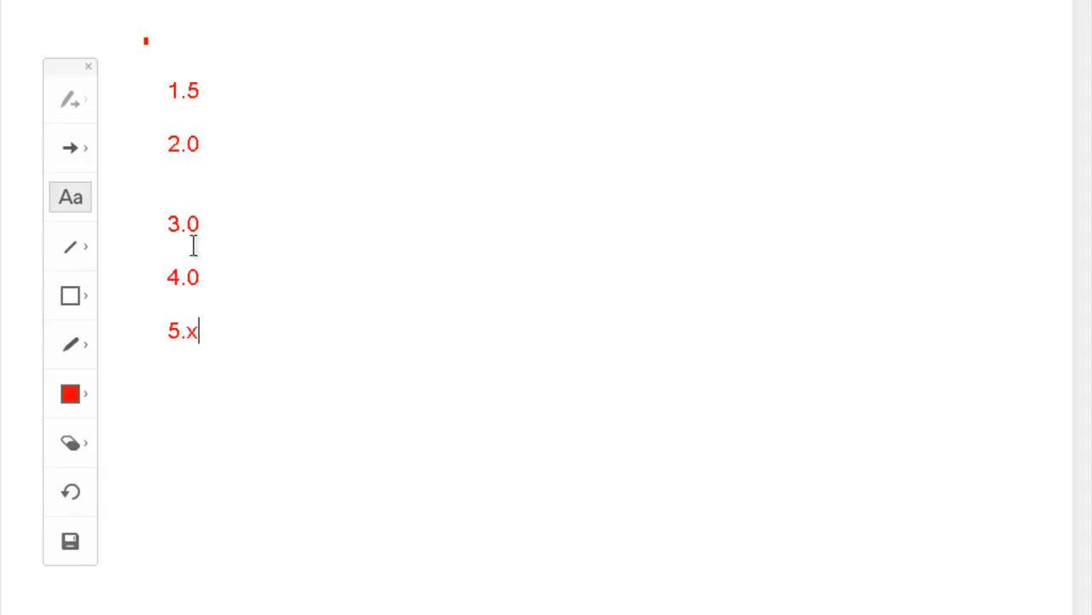
mouse_move(284, 218)
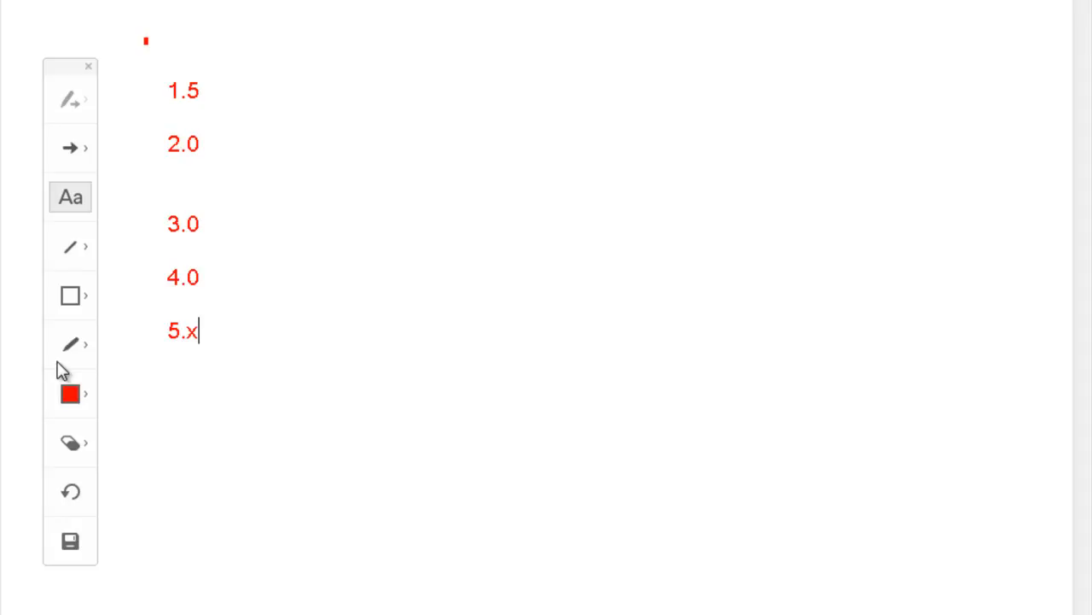
mouse_move(82, 209)
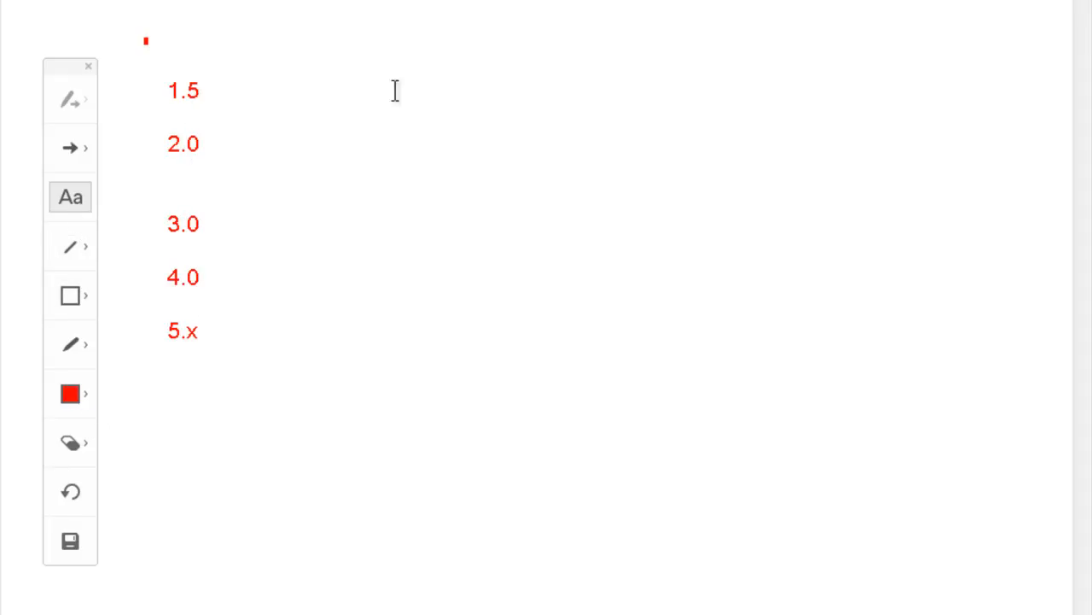
mouse_move(693, 58)
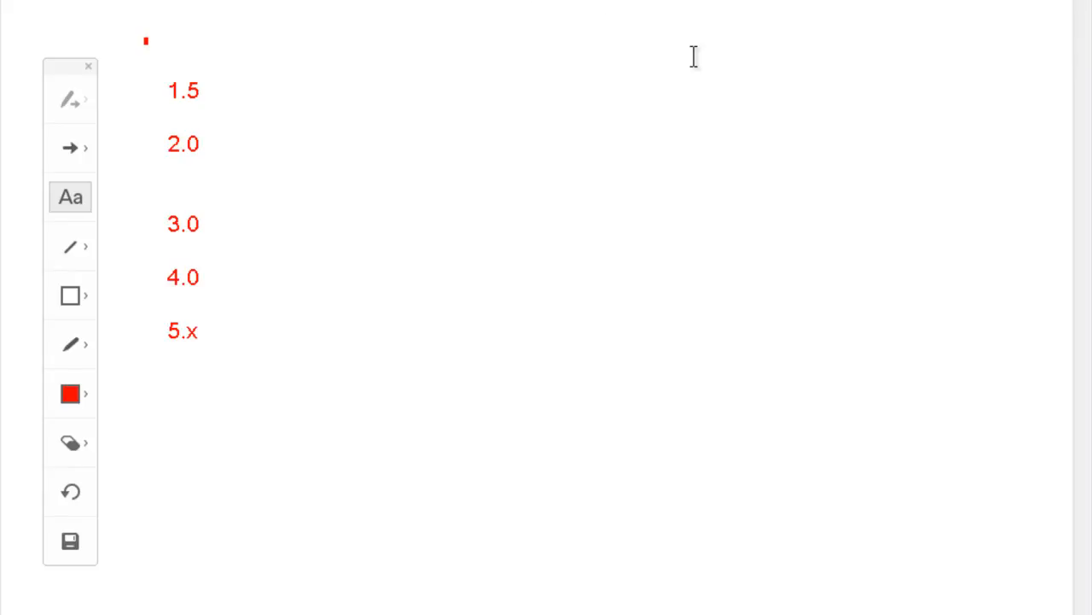
Add a red API-level column 1 through 6, with 21 placed lower down.
text(2)
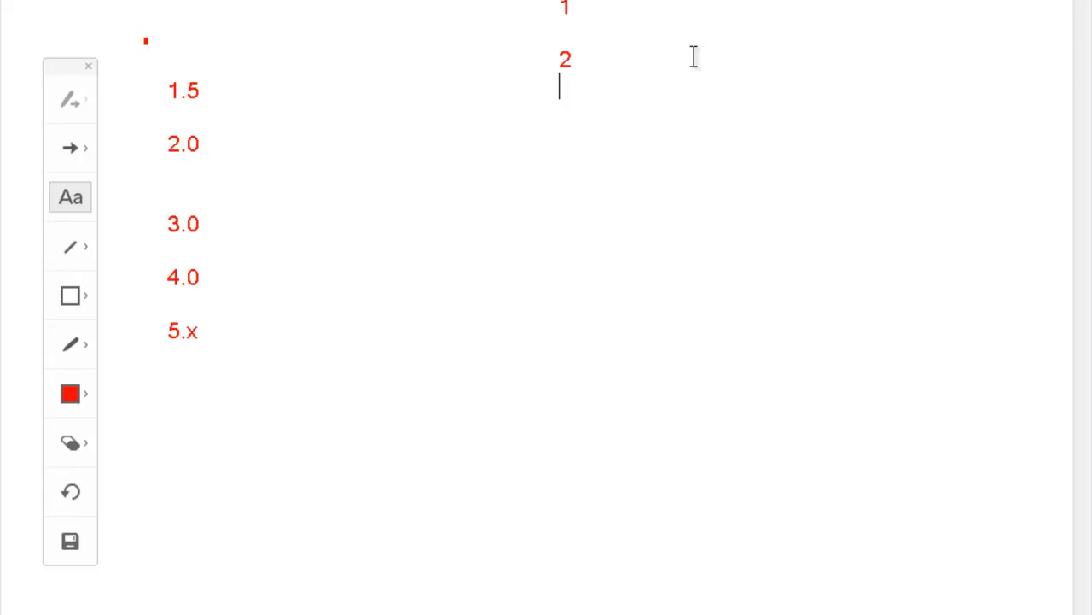
text(3)
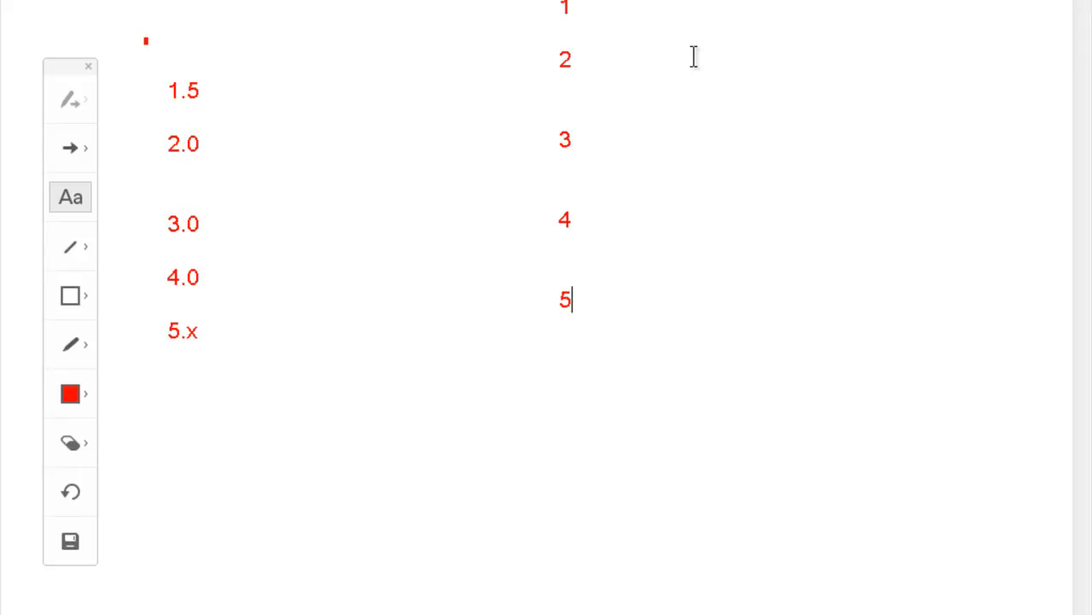
text(6)
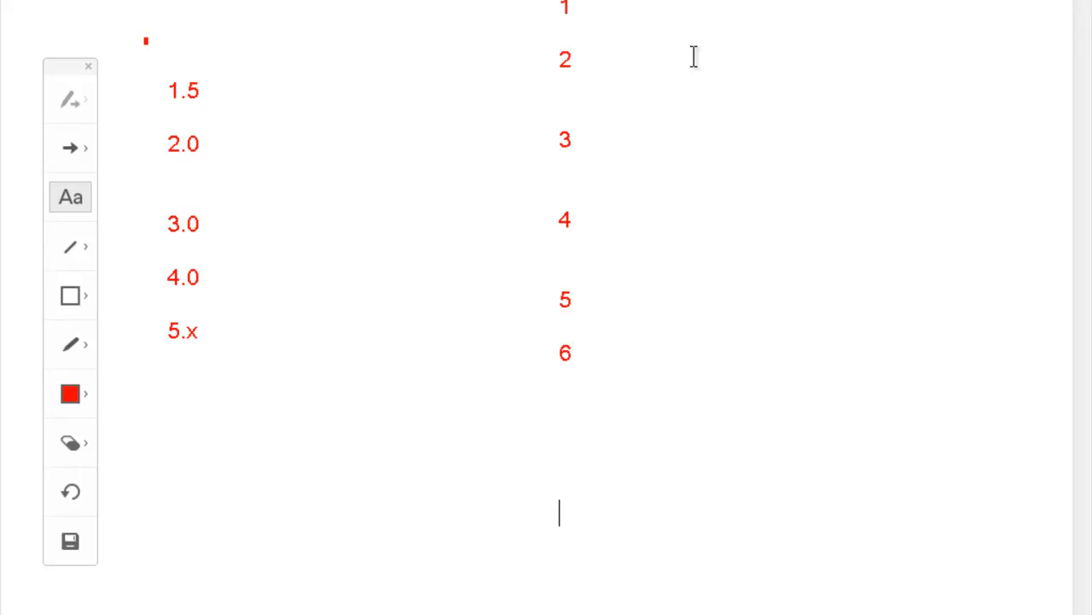
text(21)
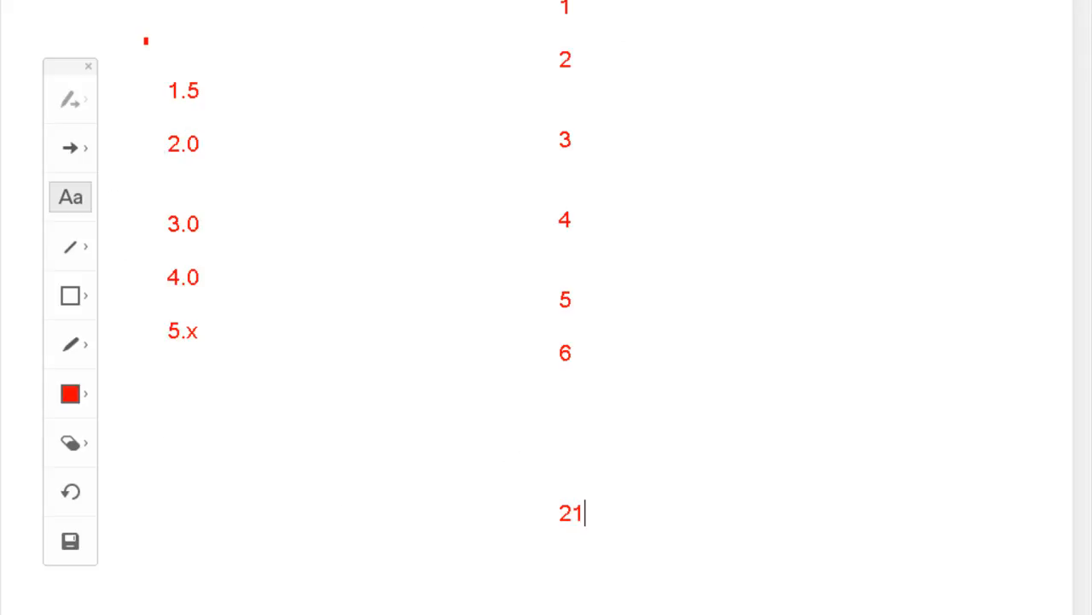
mouse_move(691, 458)
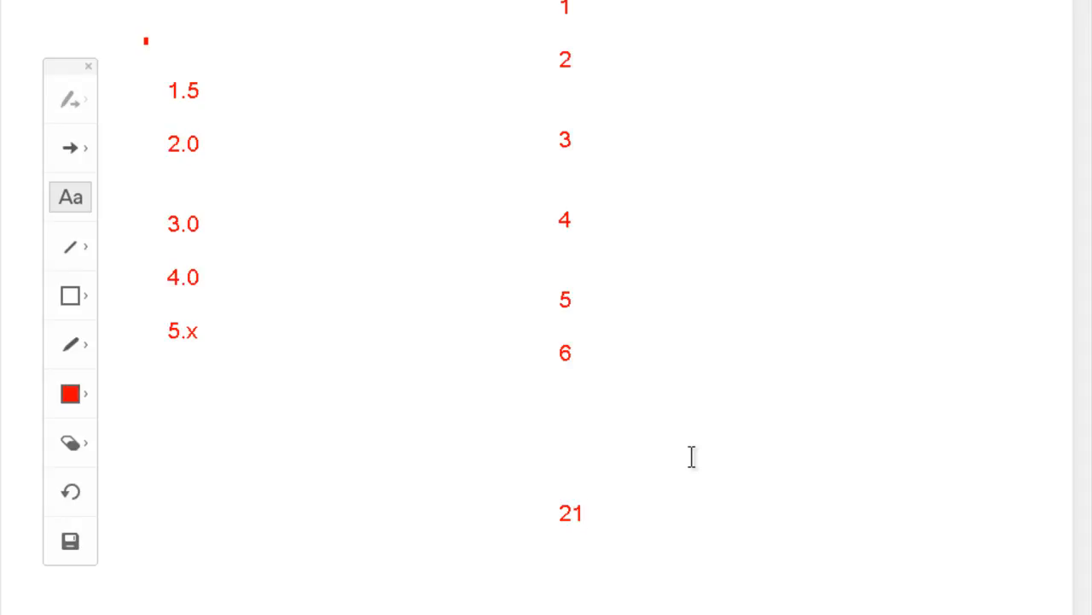
click(586, 512)
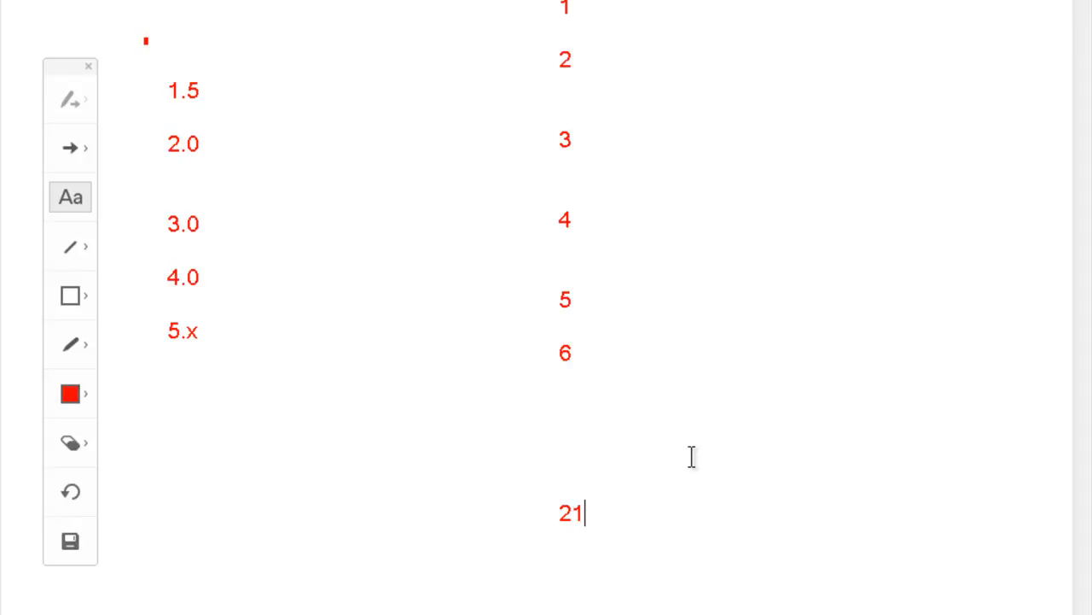
mouse_move(218, 211)
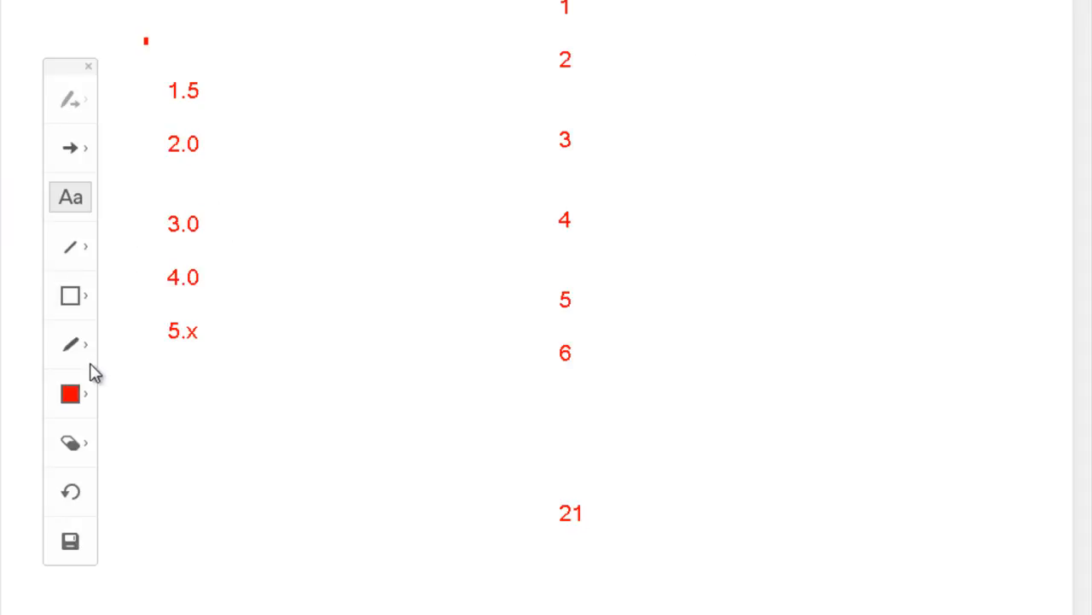
In blue, link version 3.0 to API levels 1–5 and version 5.x to level 21.
click(70, 345)
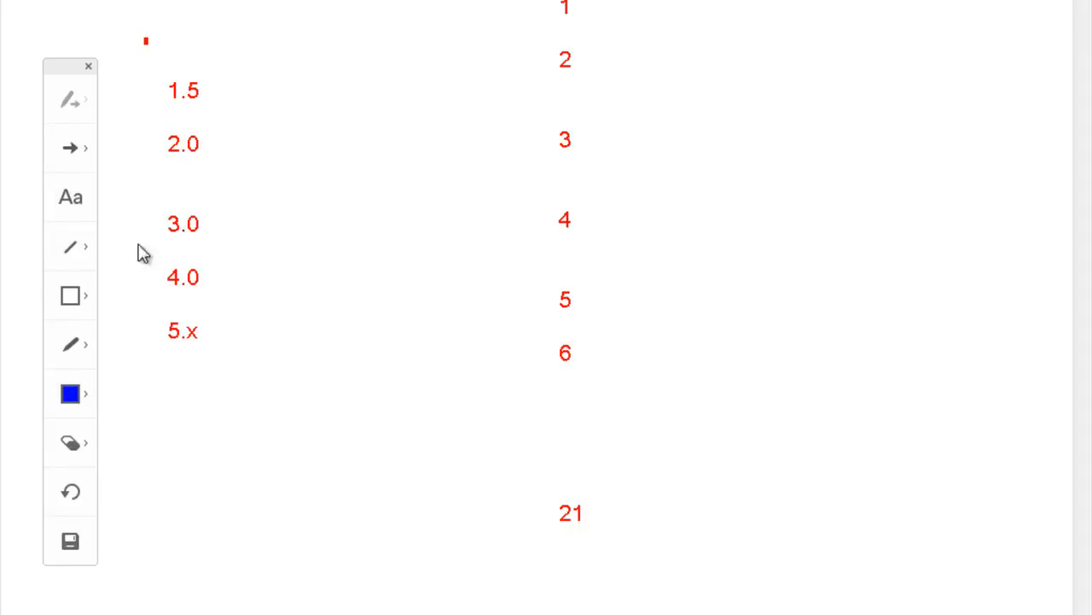
click(70, 246)
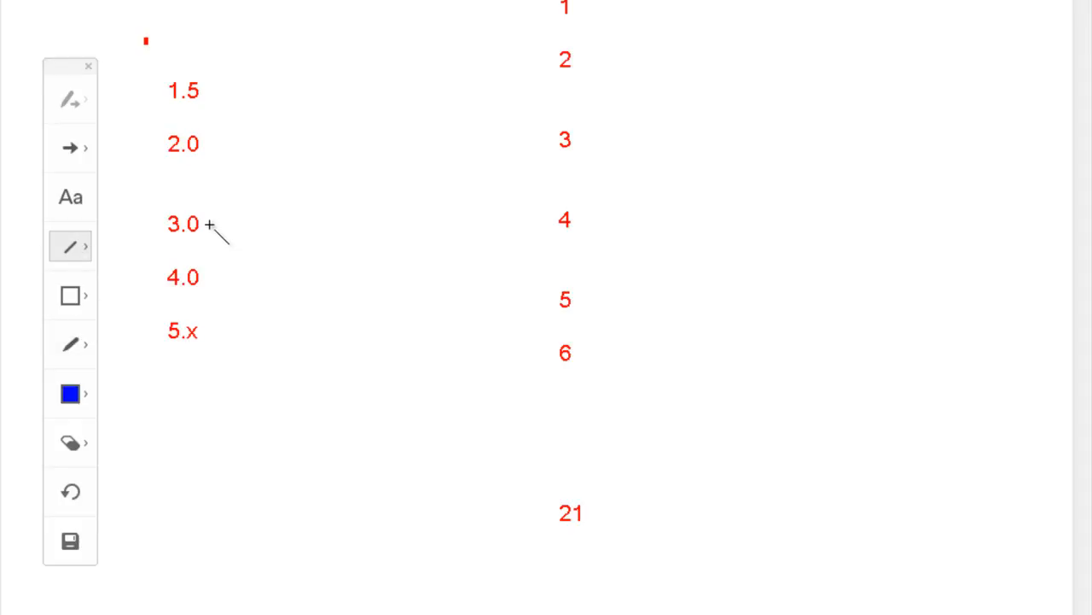
mouse_move(403, 263)
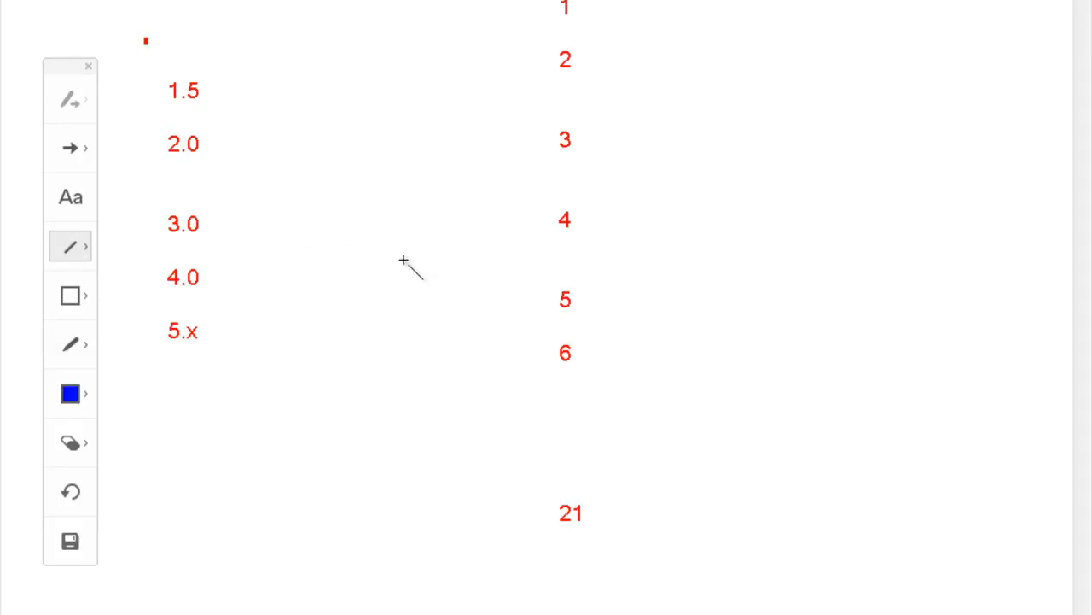
drag(209, 225, 564, 300)
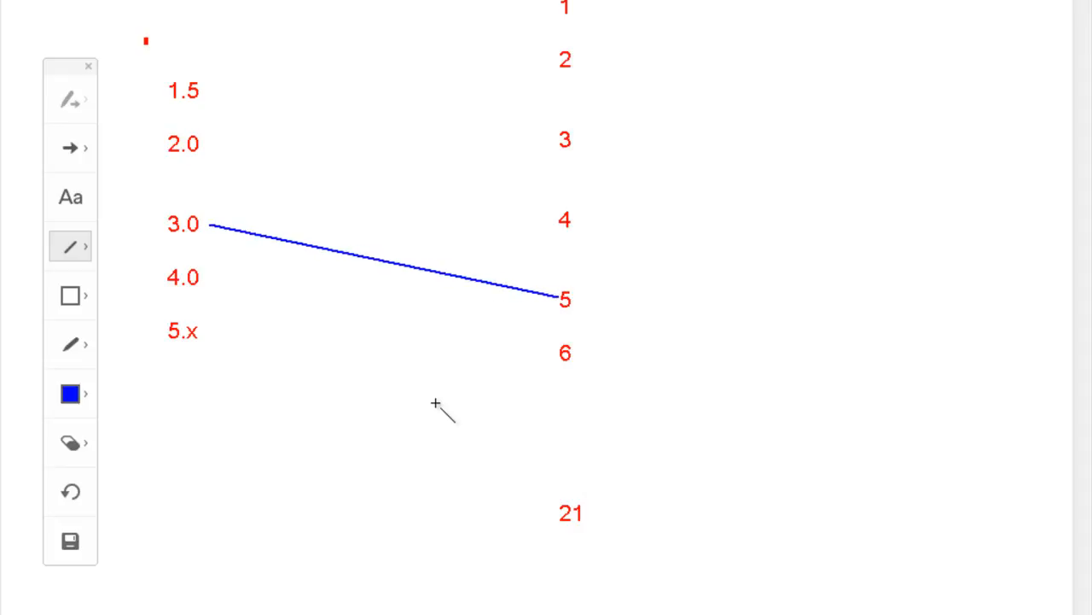
mouse_move(556, 321)
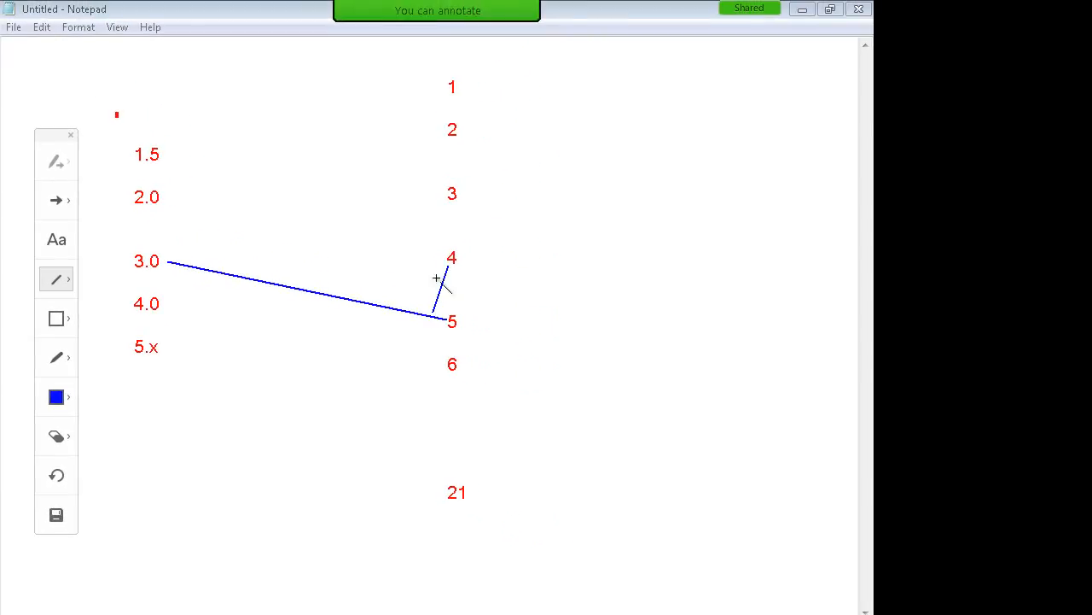
drag(389, 311, 418, 170)
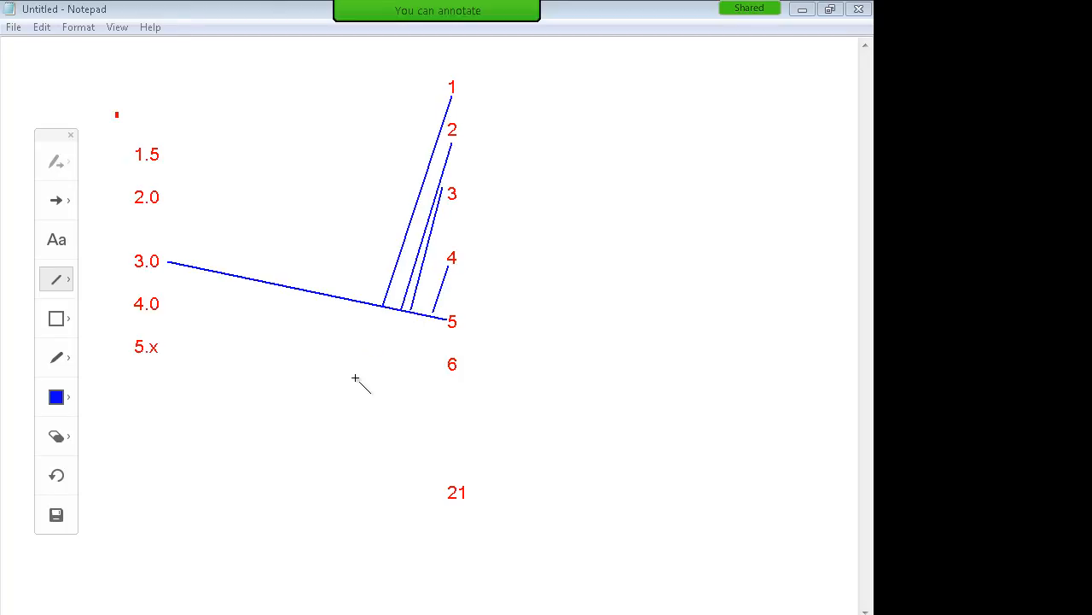
mouse_move(160, 357)
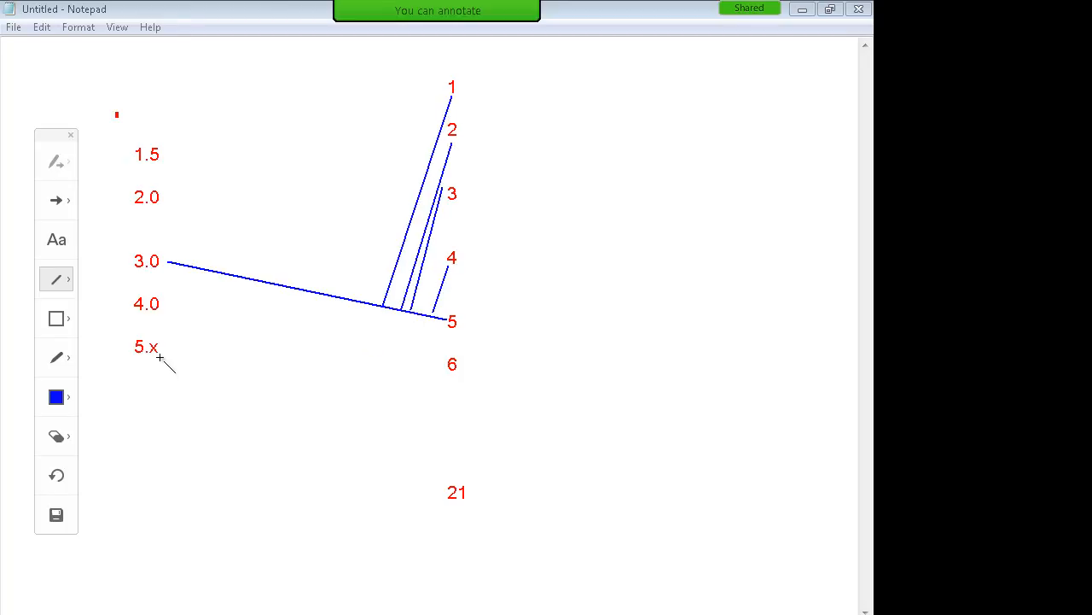
mouse_move(204, 378)
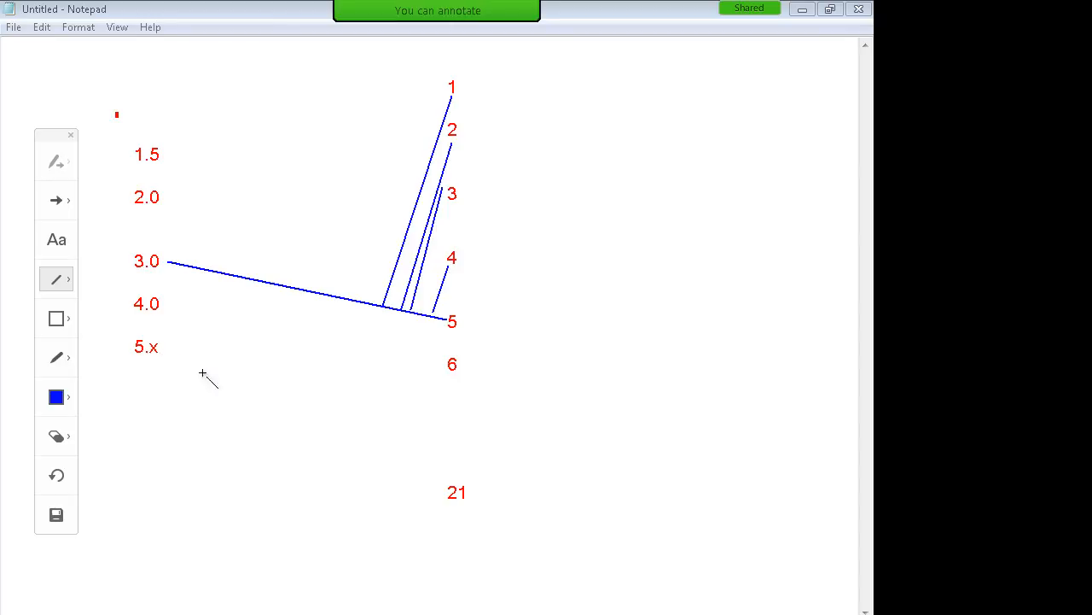
drag(162, 358, 448, 491)
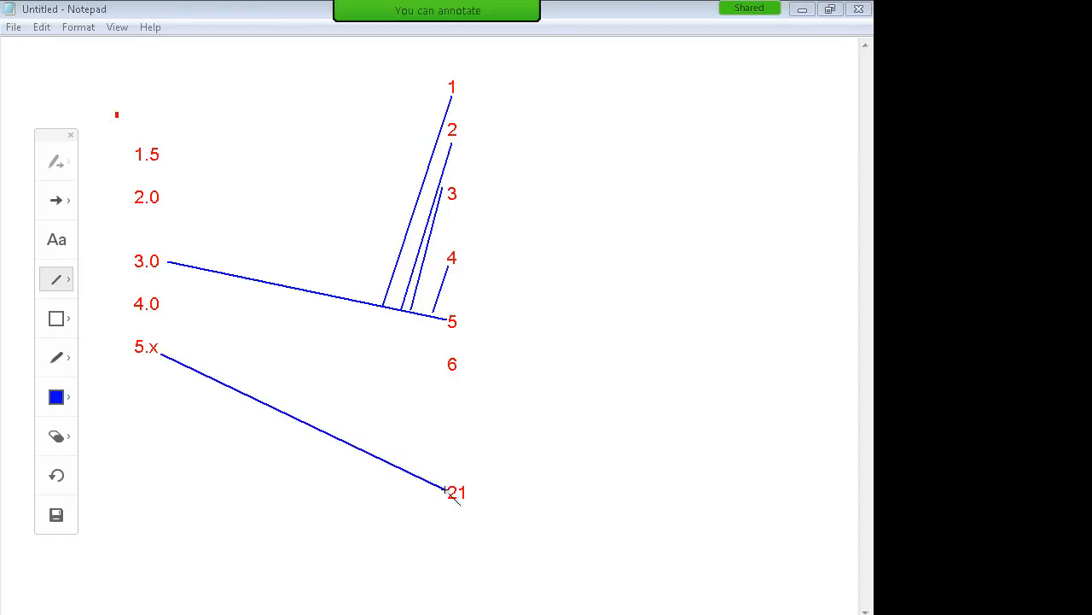
mouse_move(495, 110)
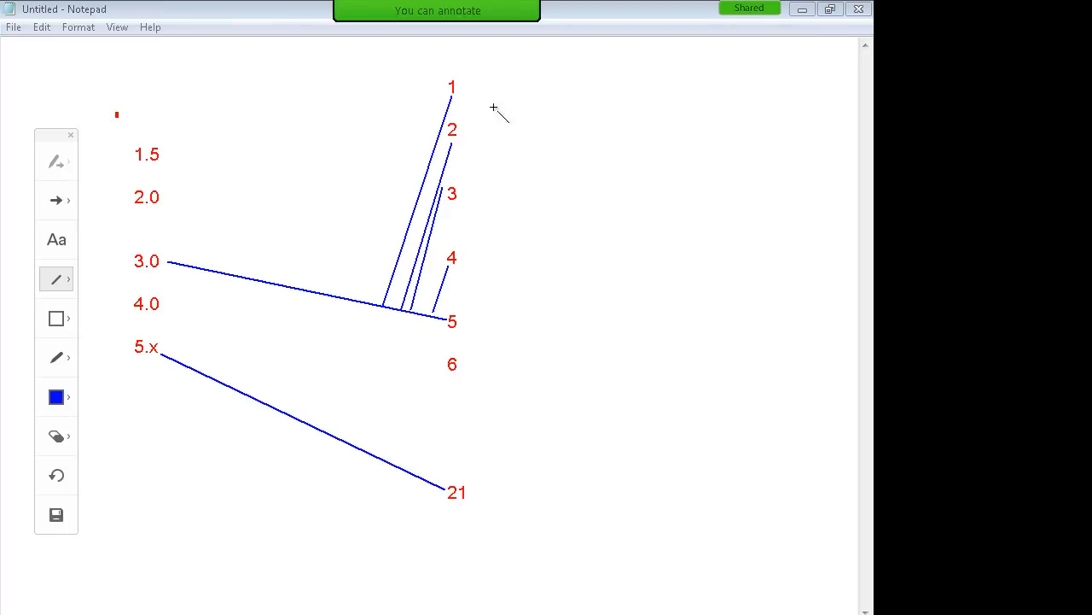
mouse_move(461, 611)
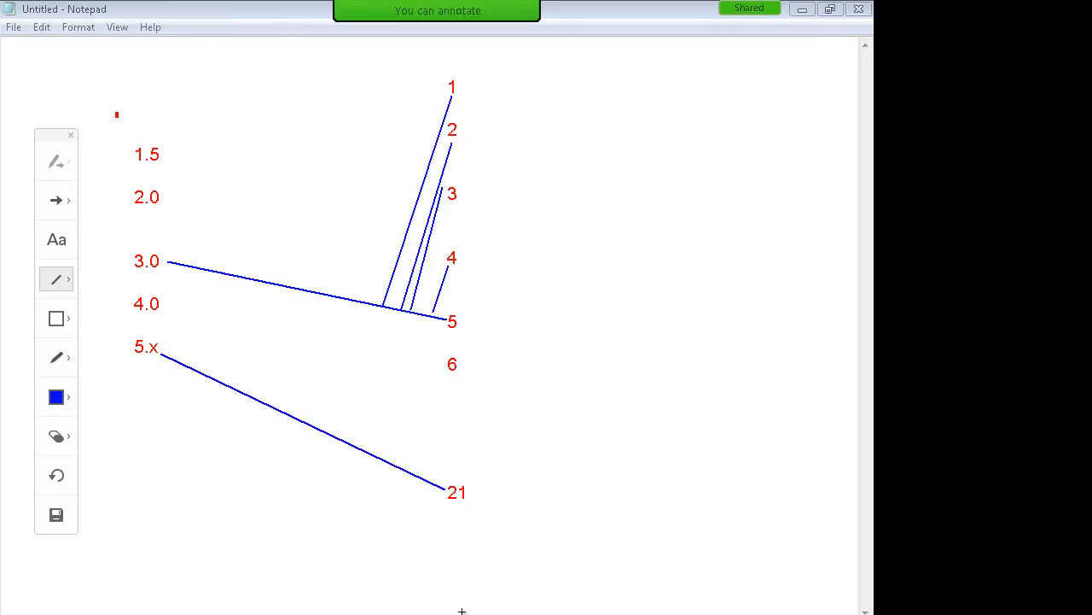
mouse_move(476, 606)
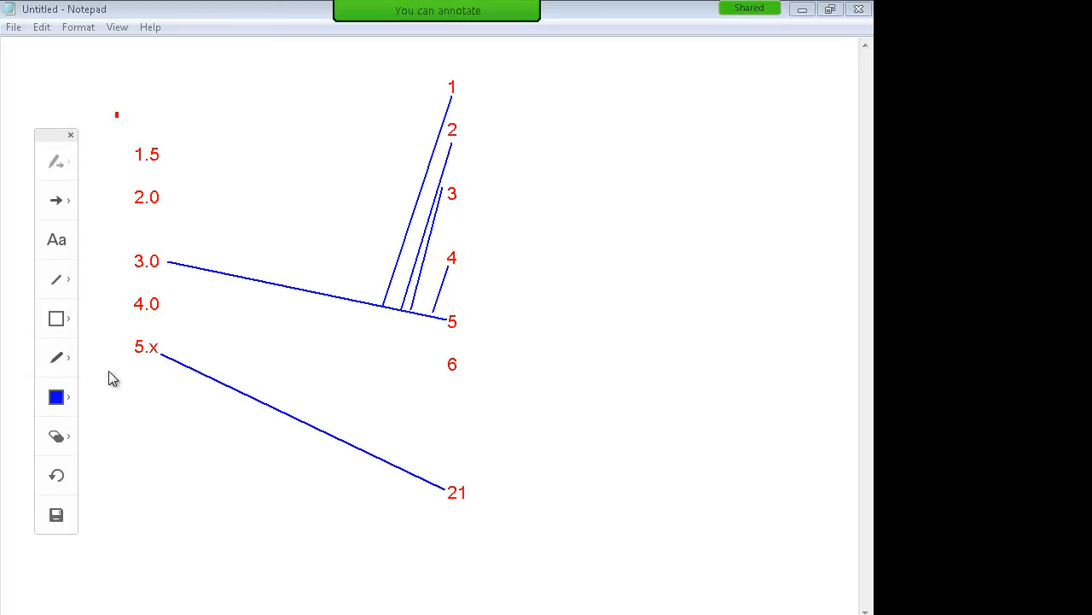
mouse_move(65, 230)
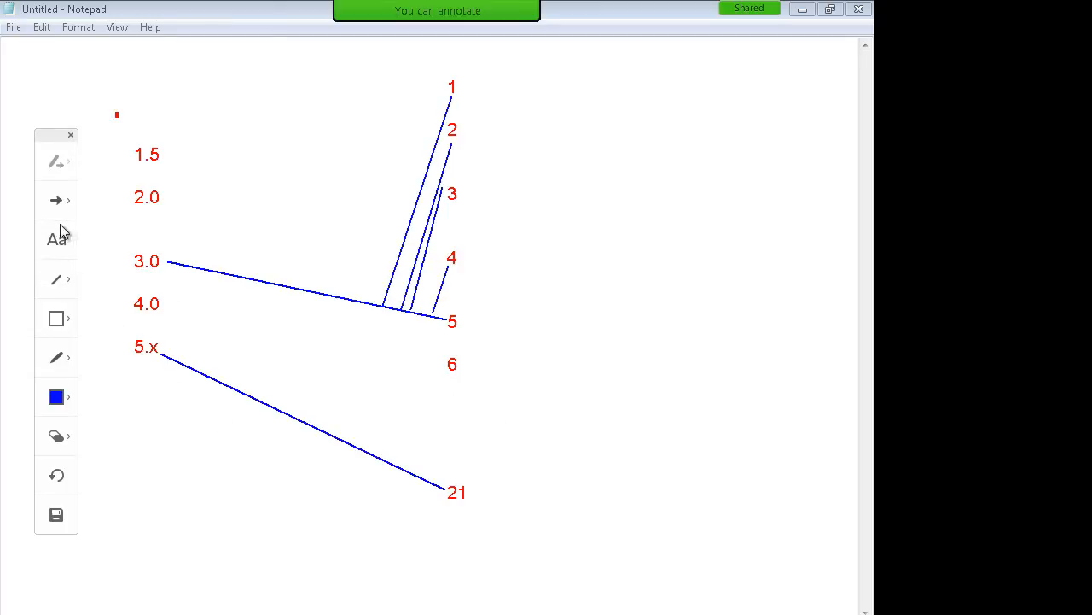
Add a blue 17 in the API-level column between 6 and 21.
click(55, 239)
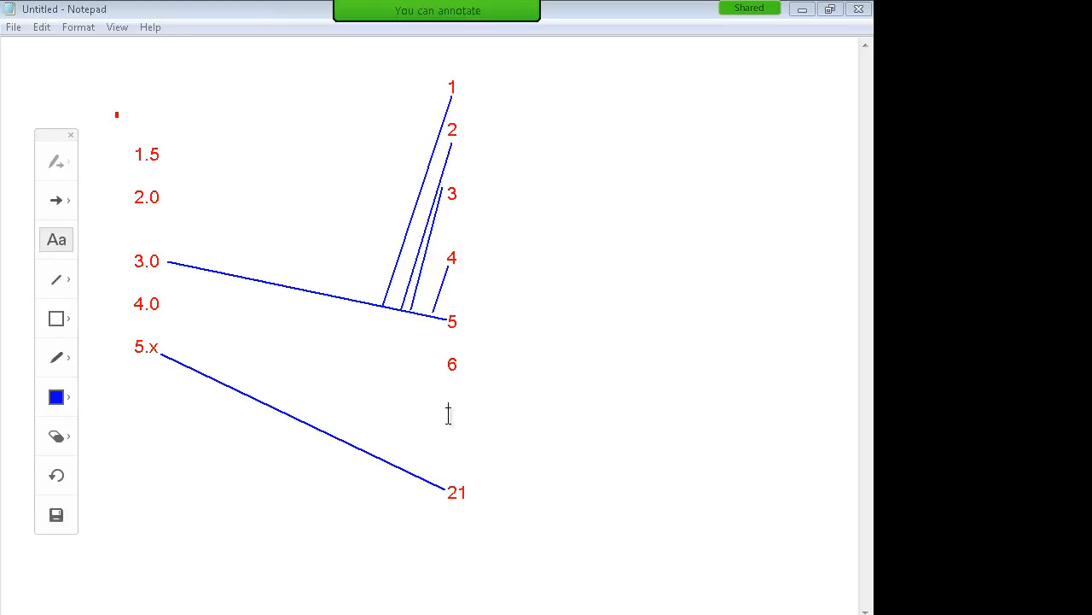
text(17)
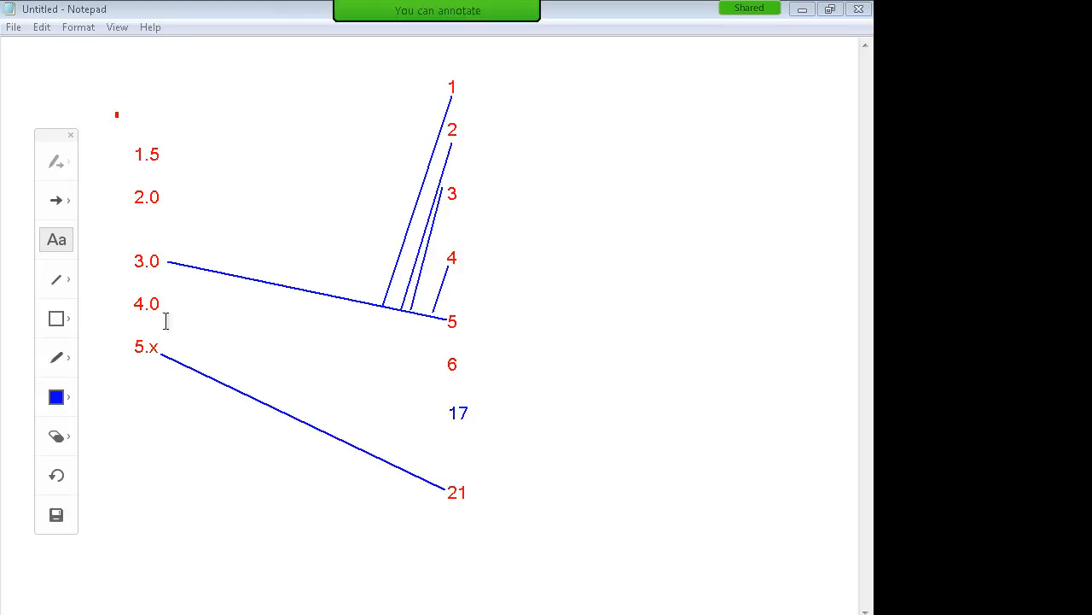
click(468, 412)
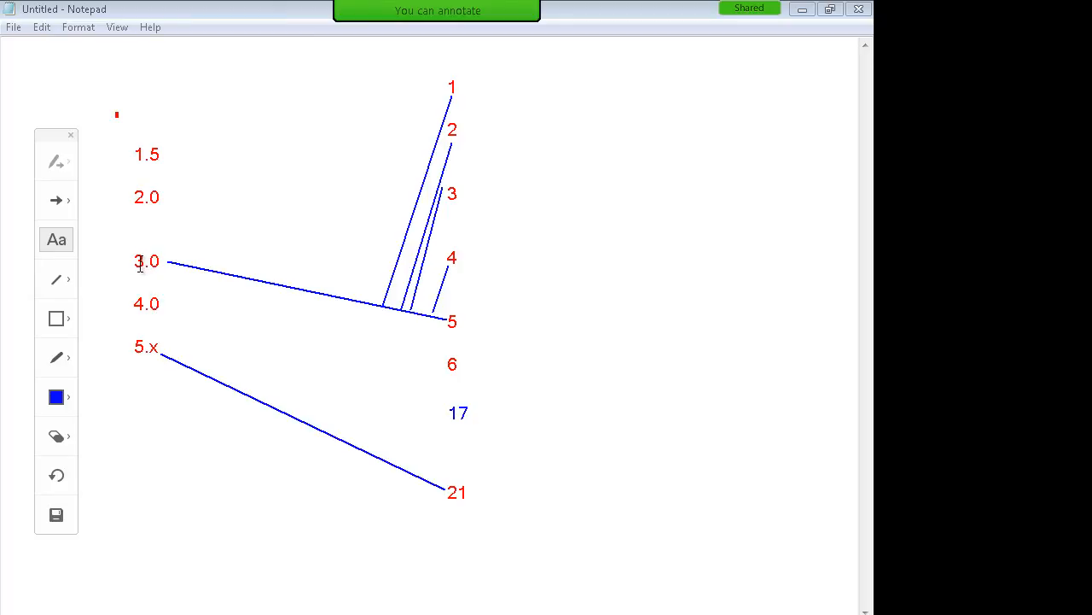
mouse_move(437, 403)
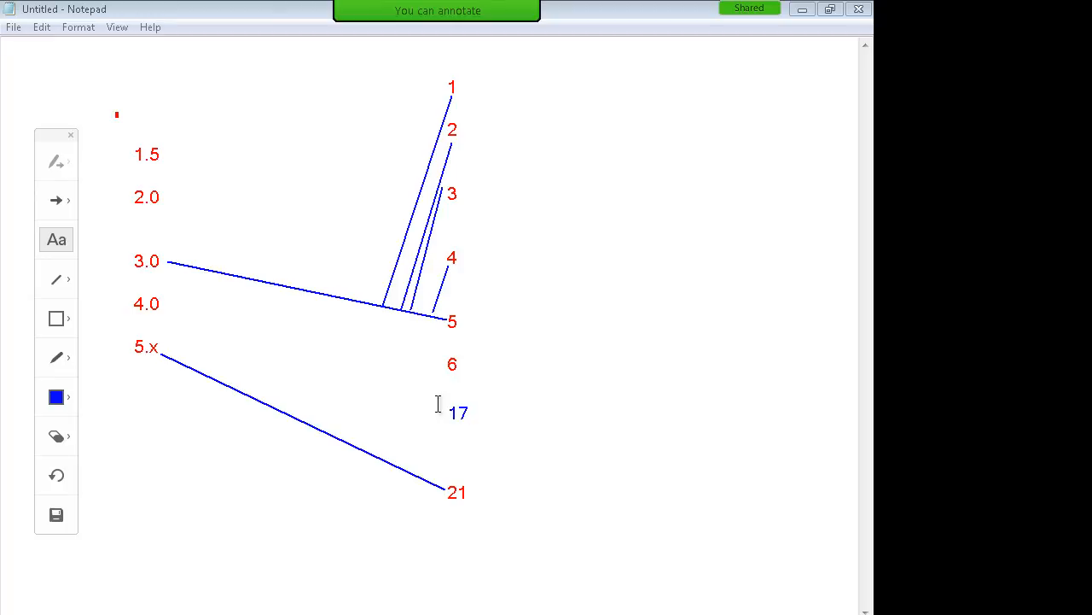
mouse_move(133, 250)
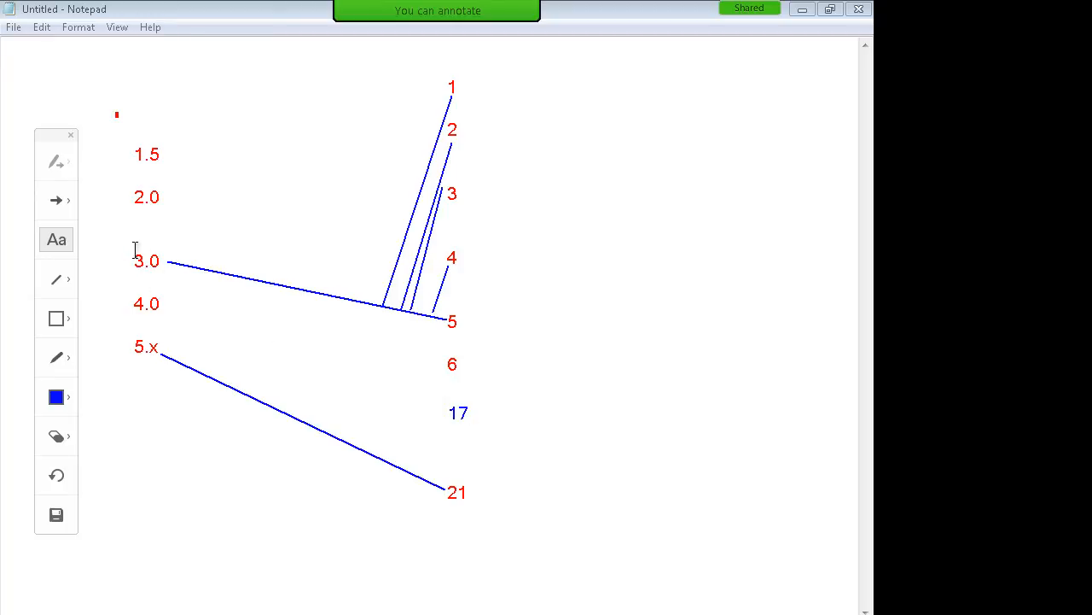
click(467, 411)
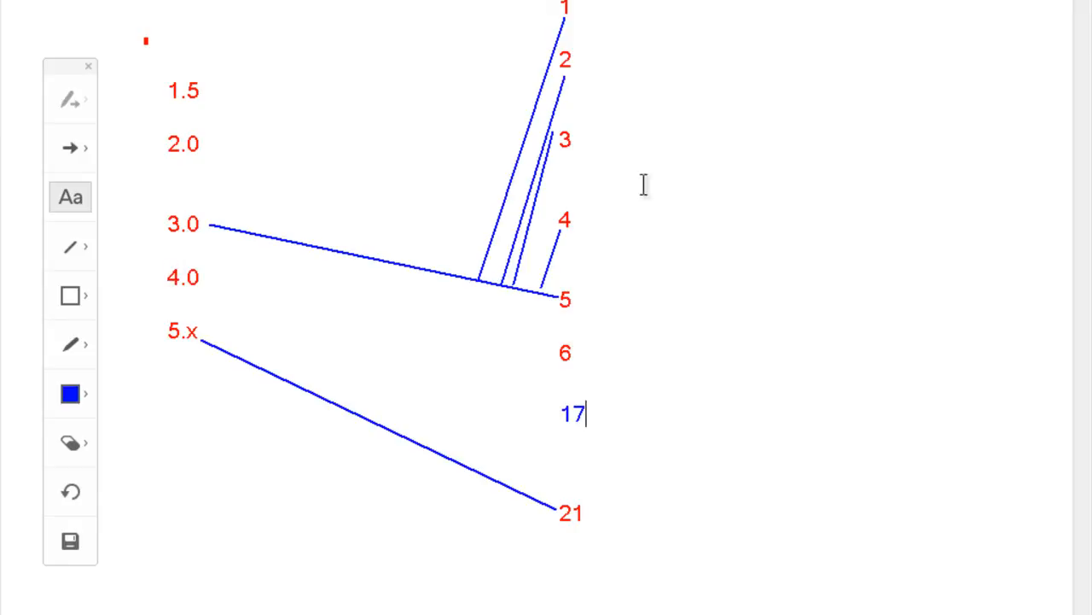
text(Appi)
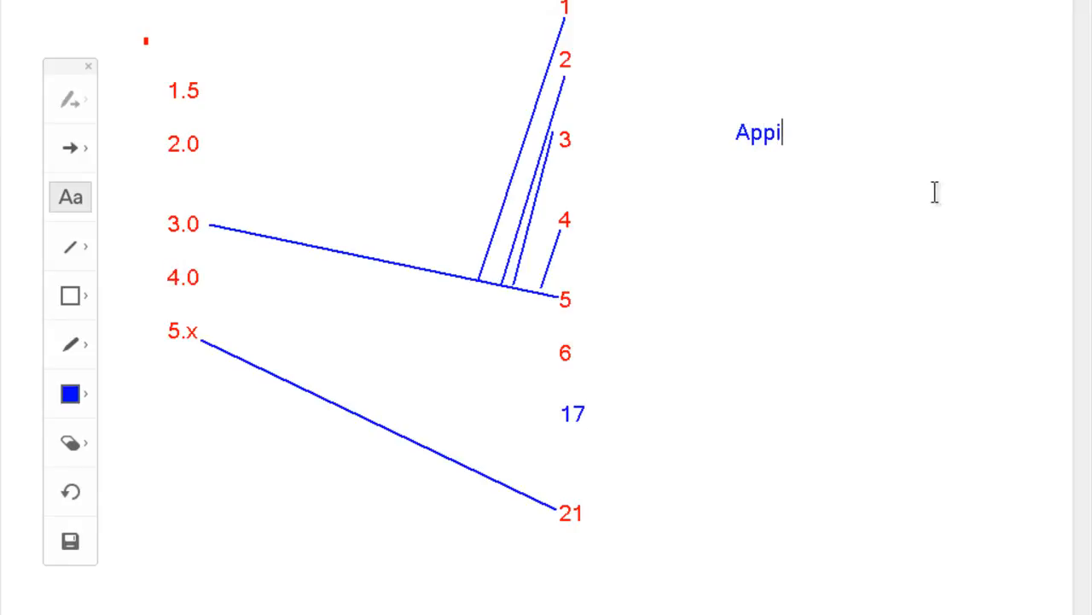
text(um 17)
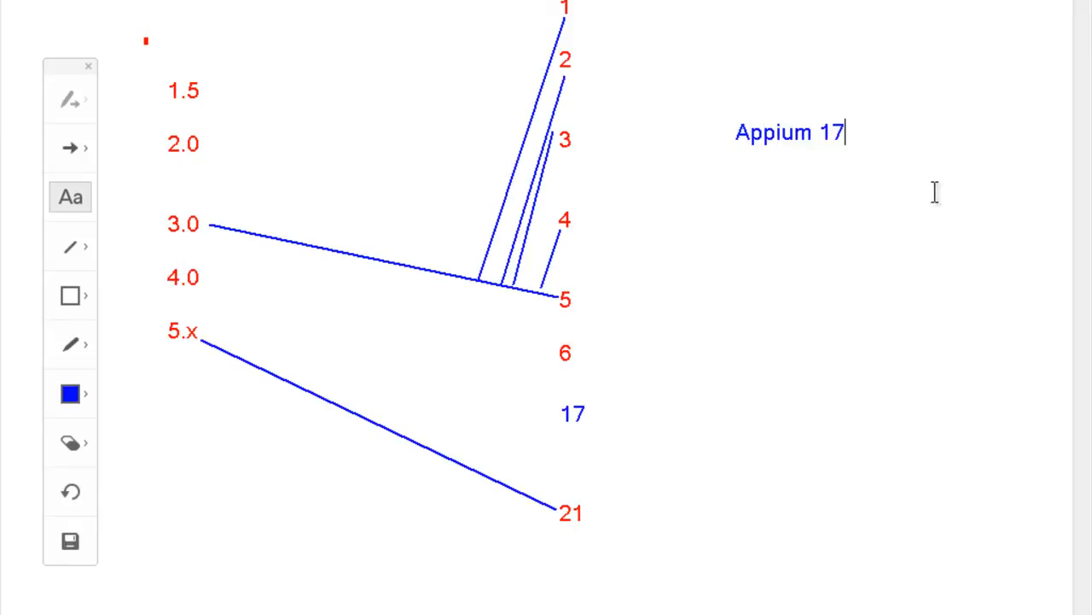
text(+)
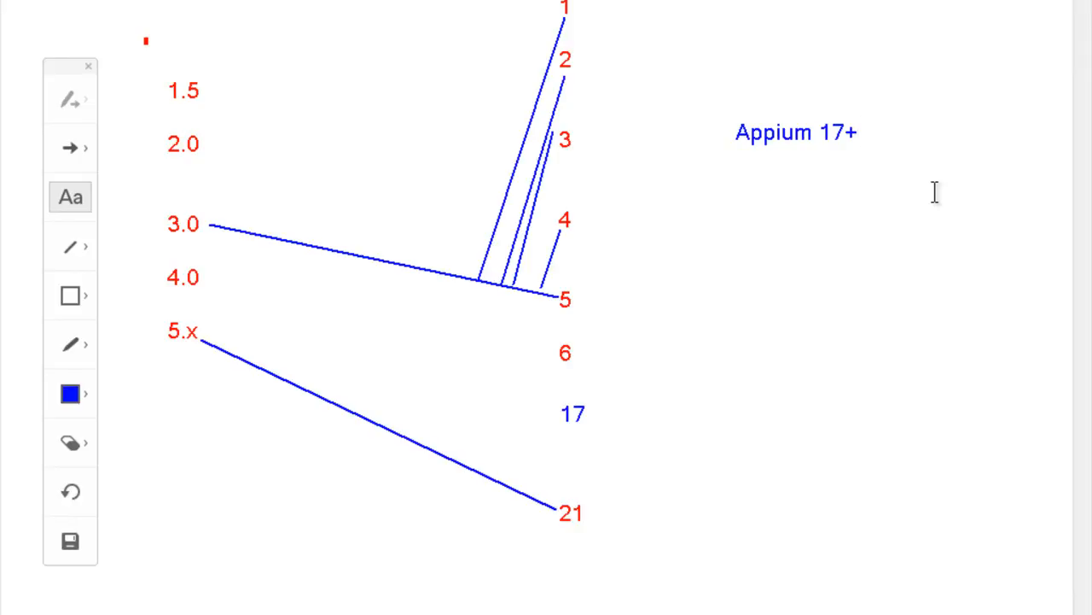
click(857, 133)
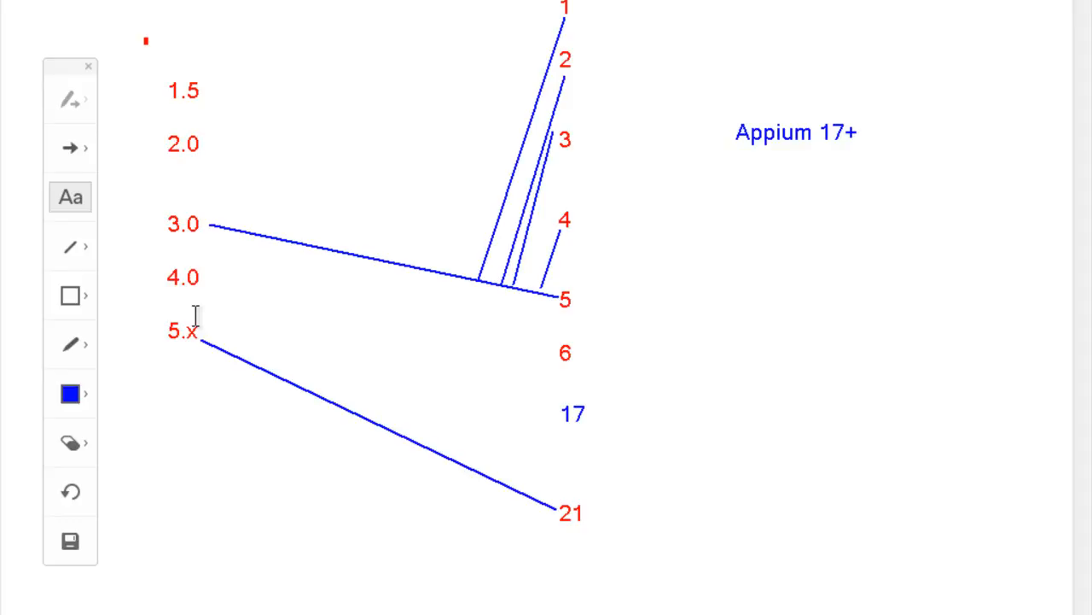
Add the blue note 'Nexus - google -' below Appium 17+.
click(857, 133)
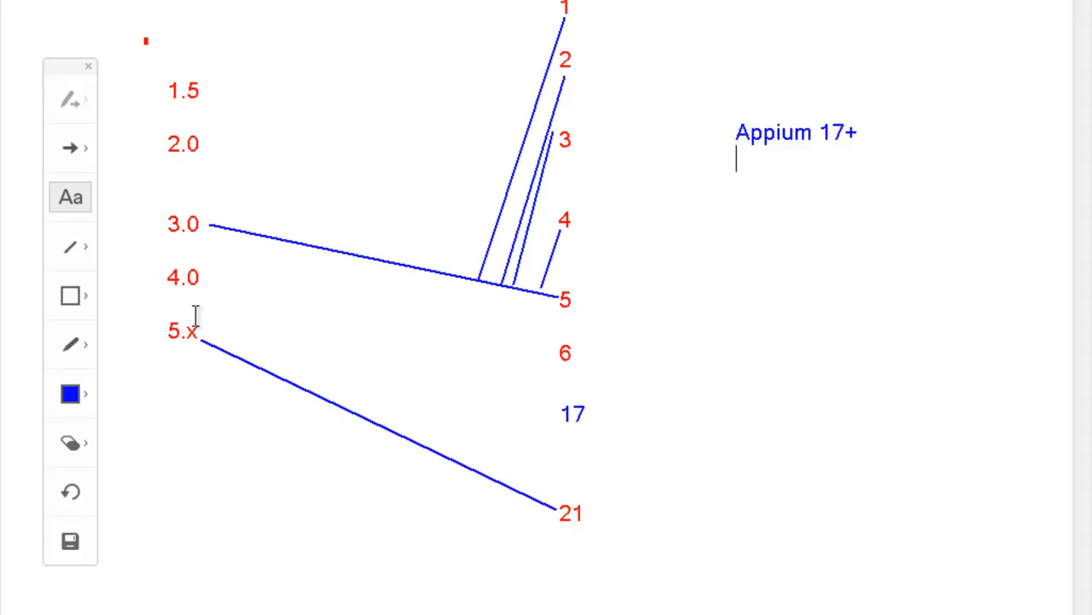
text(Nexus)
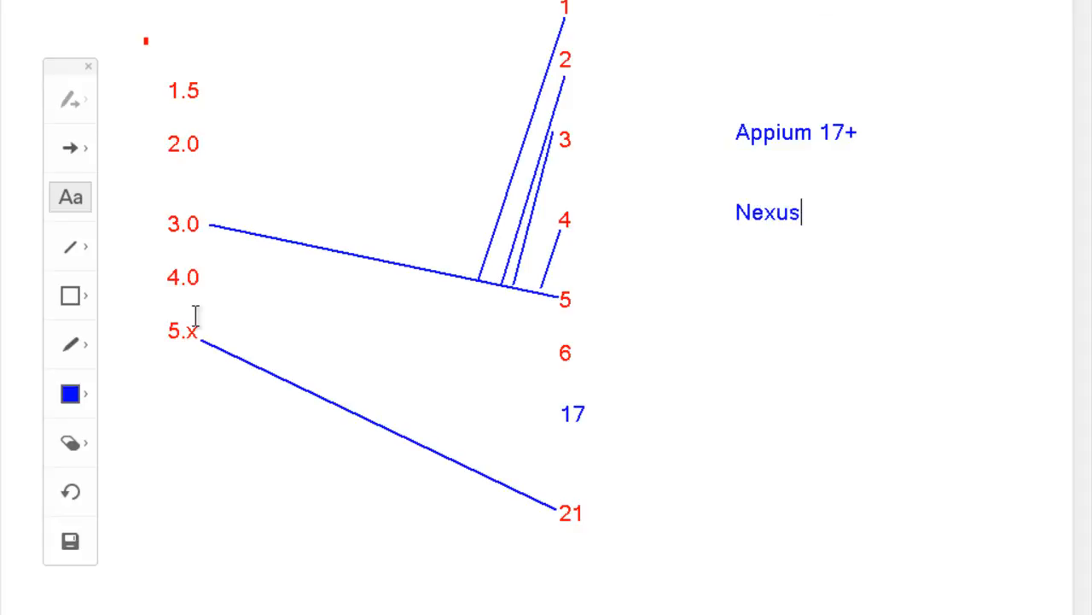
text(- google)
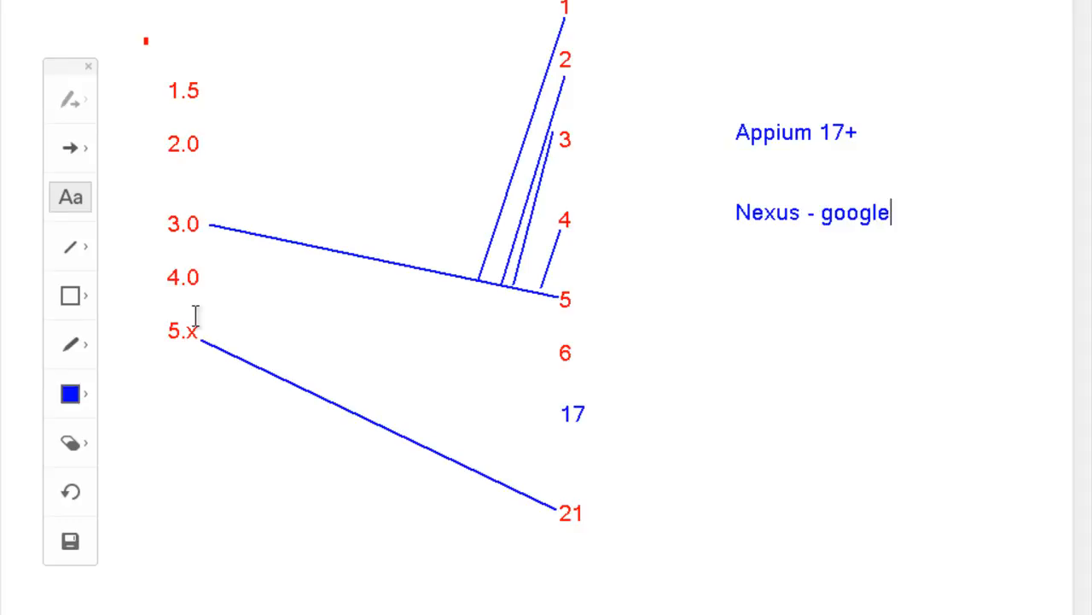
text(-)
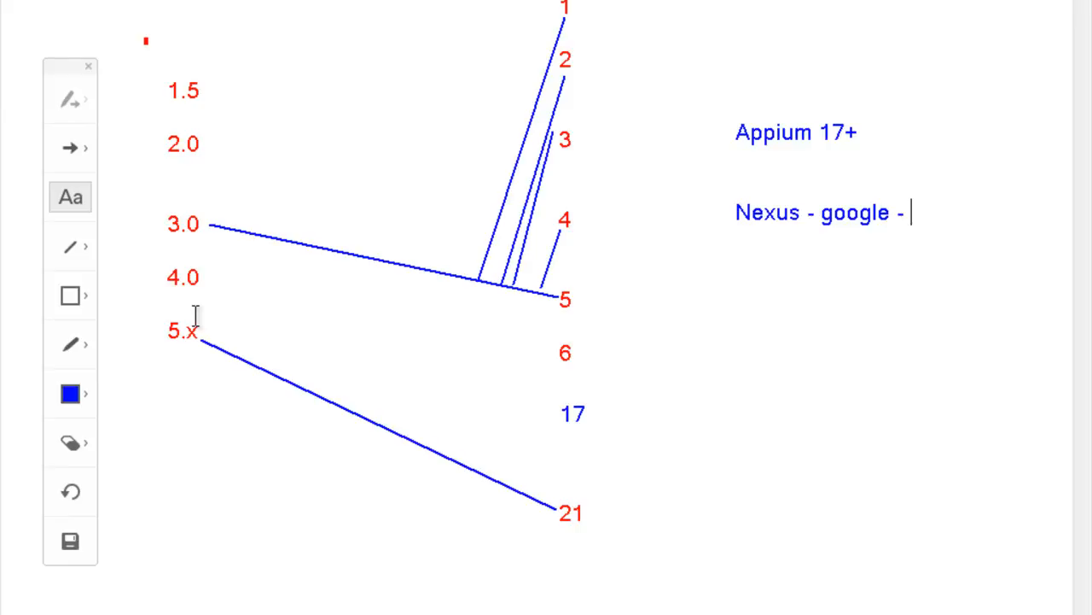
Add 'Samsung - Root' on the next line.
text(S)
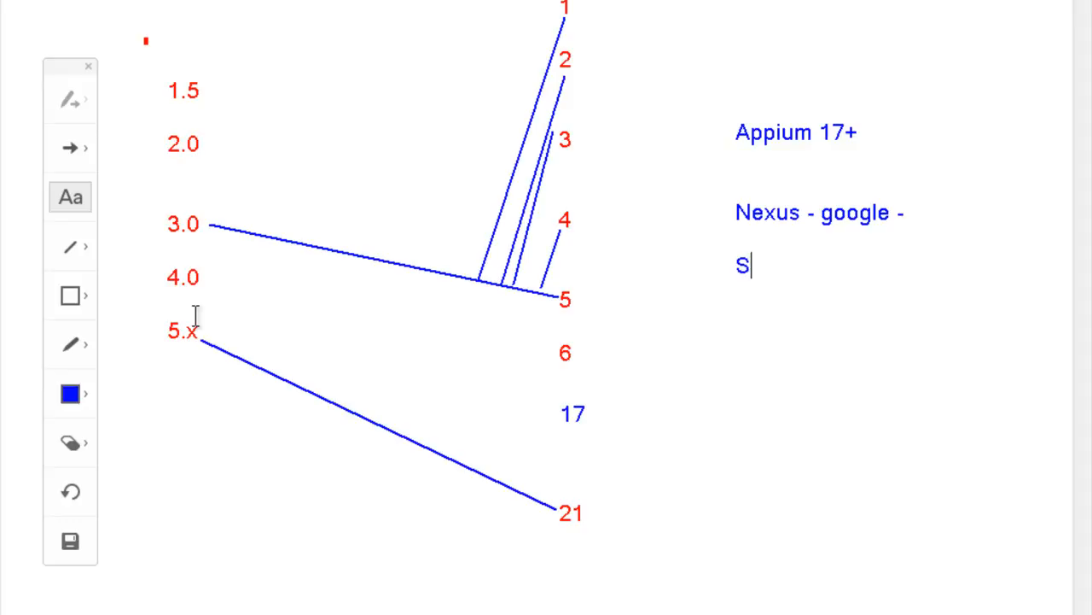
text(amsung)
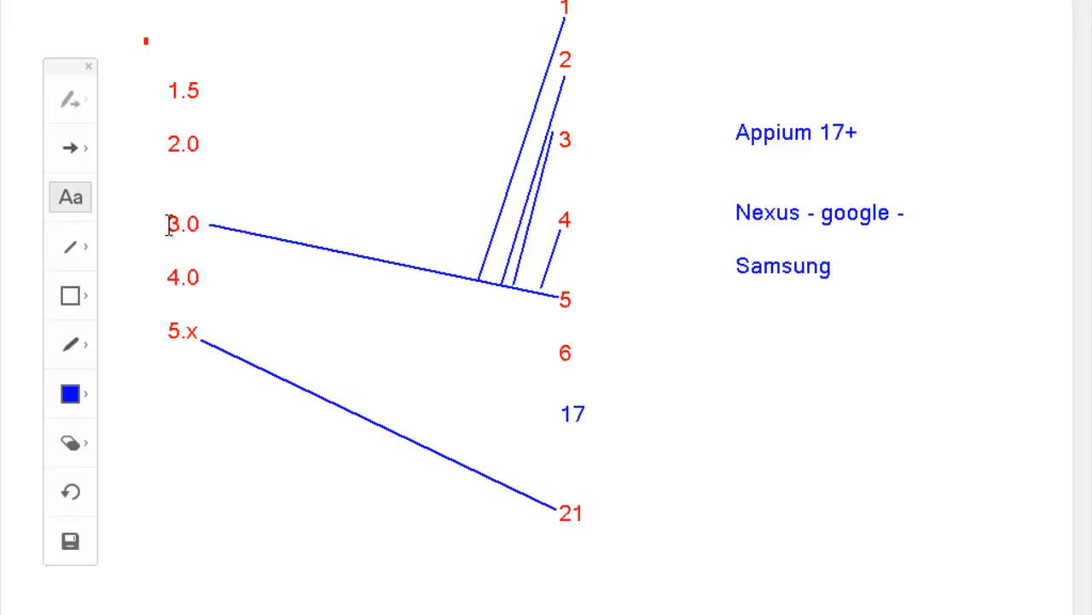
mouse_move(342, 230)
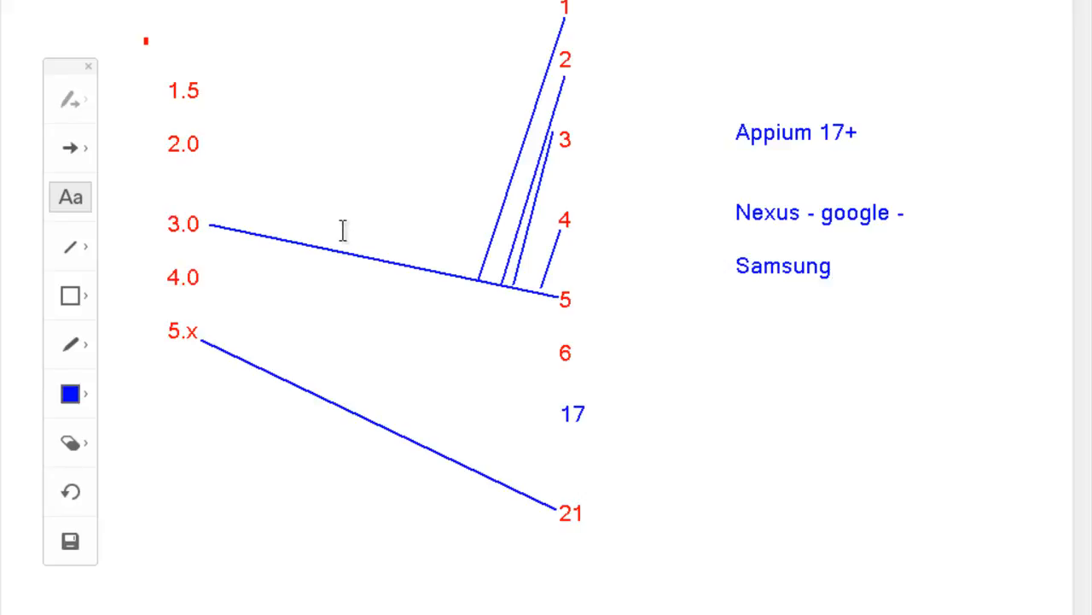
mouse_move(333, 212)
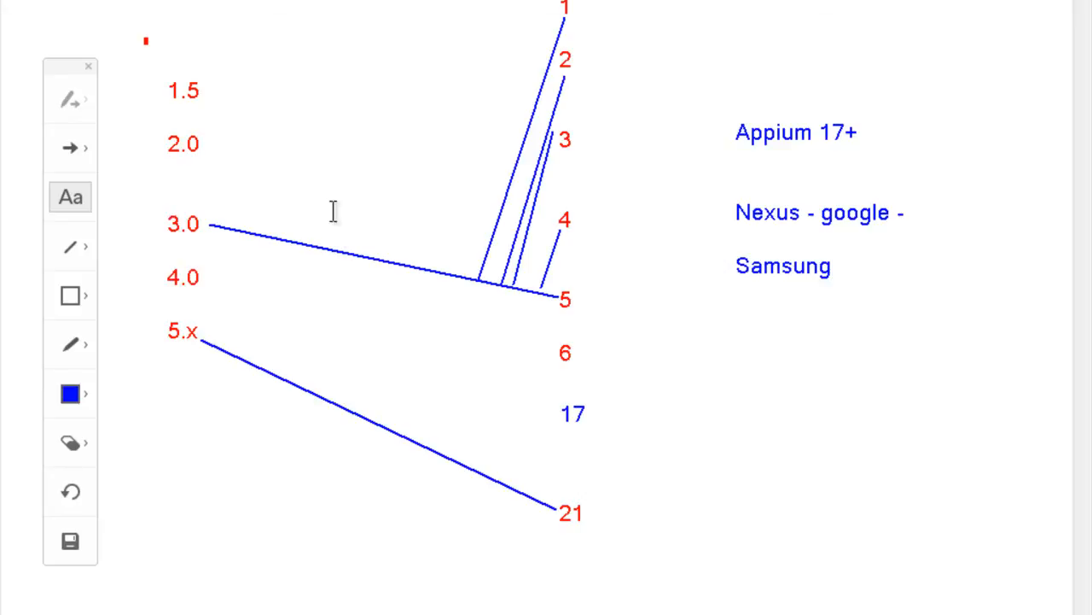
text(-)
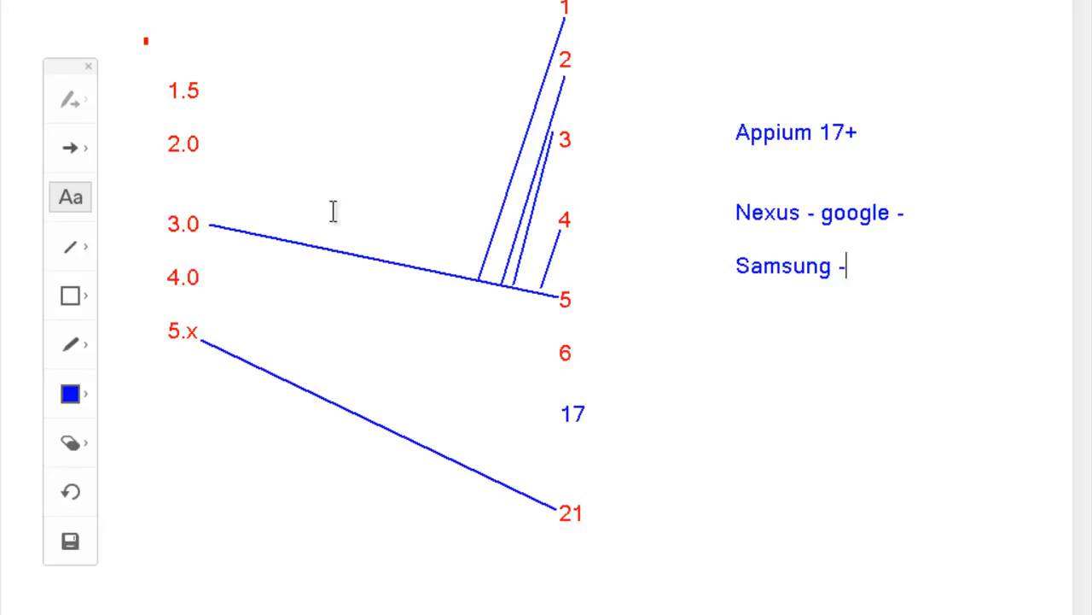
text(Root)
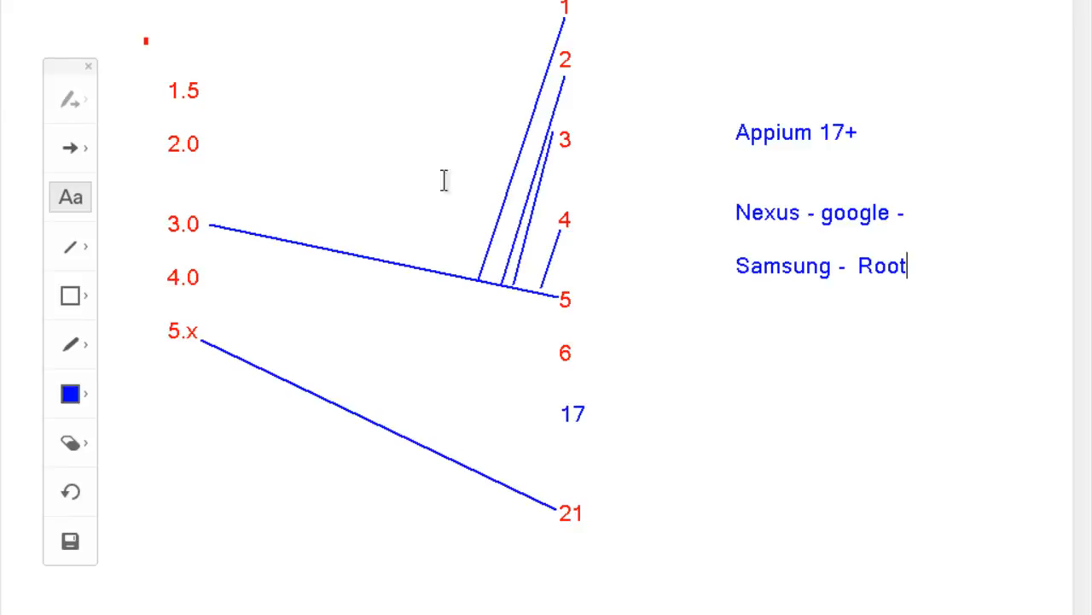
mouse_move(734, 53)
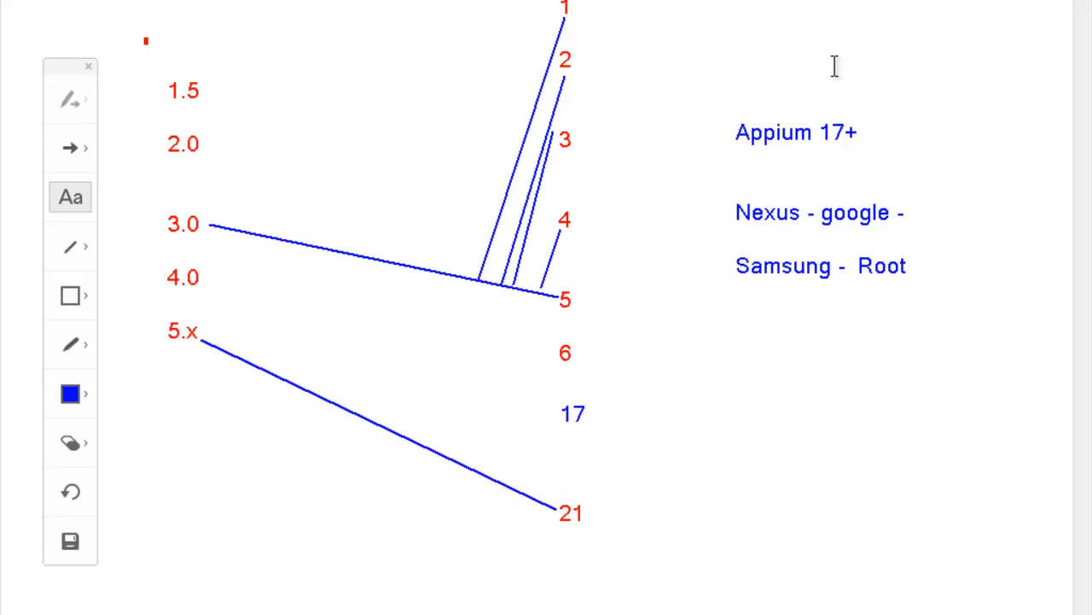
Write the blue note '16 - Selendroid' above the Appium 17+ label.
text(1)
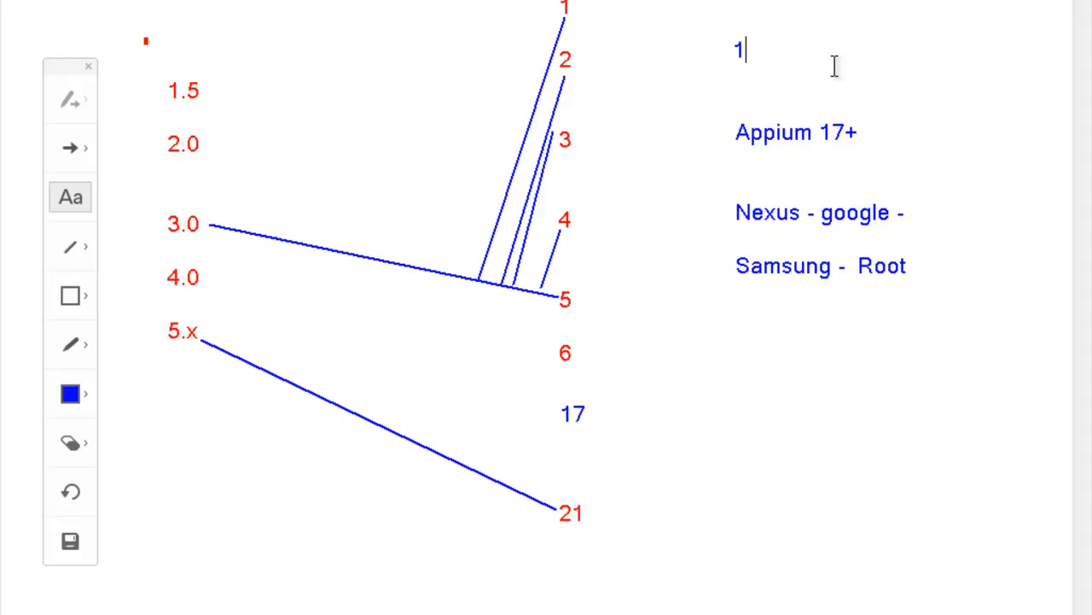
text(6)
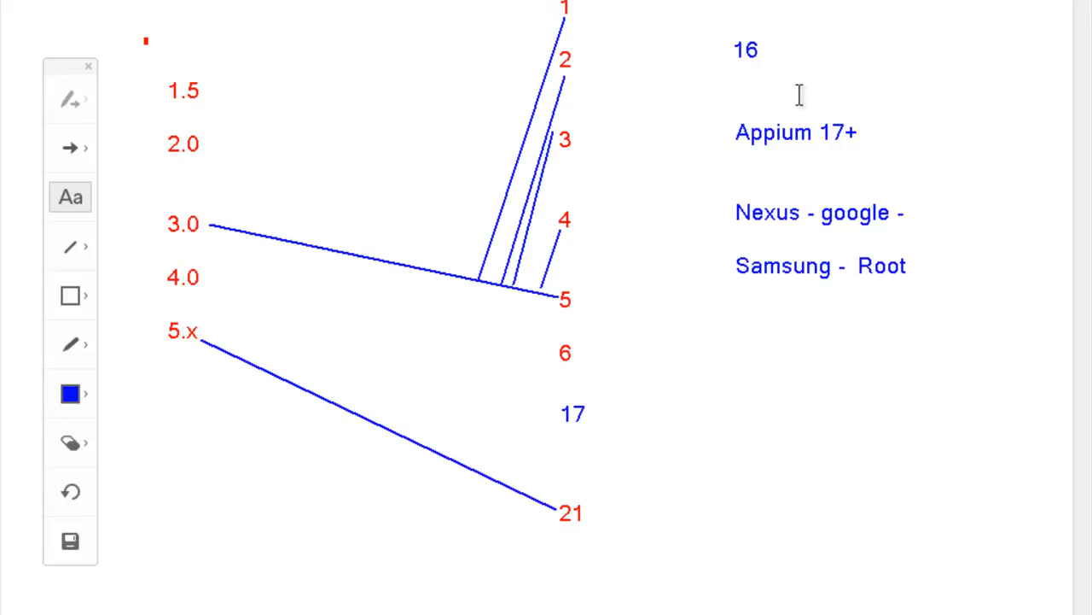
text(- S)
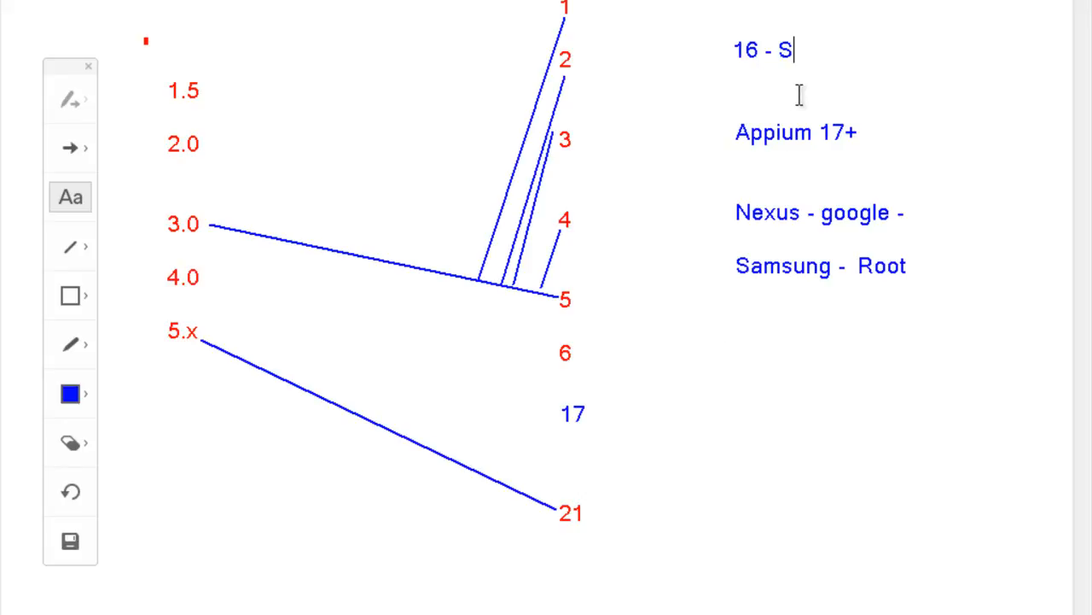
text(elendroid)
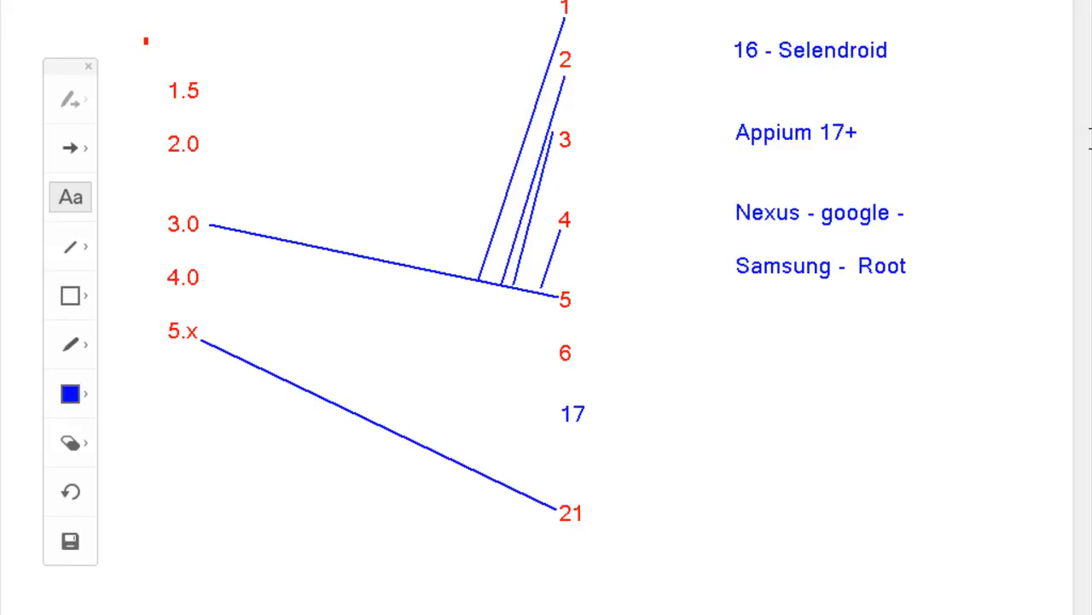
Add 'Appium' and 'Selendroid' labels to form the right-edge column with 17.
text(Appl)
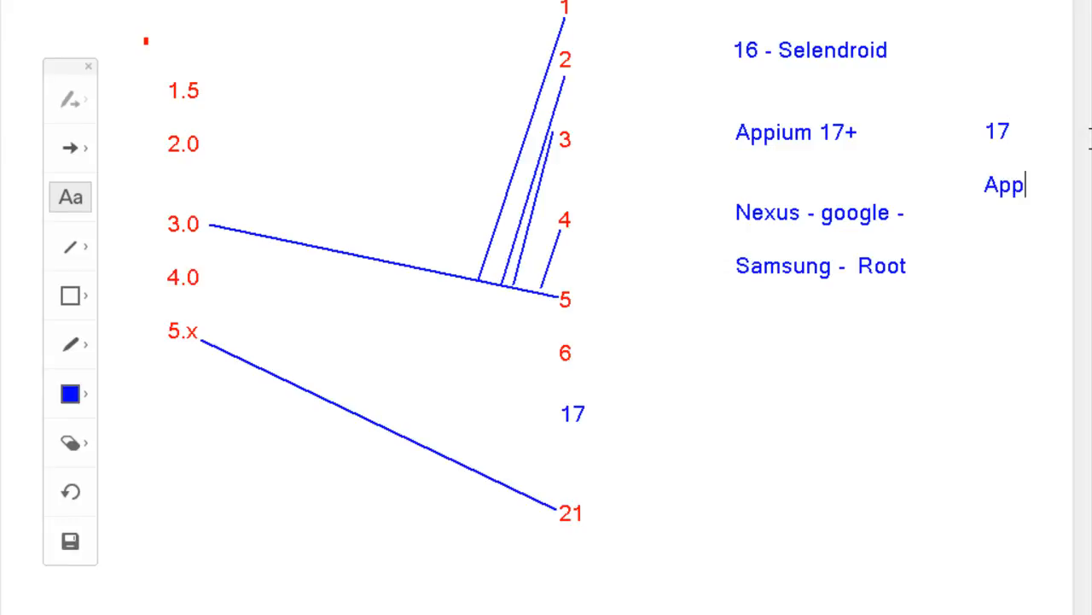
text(ium)
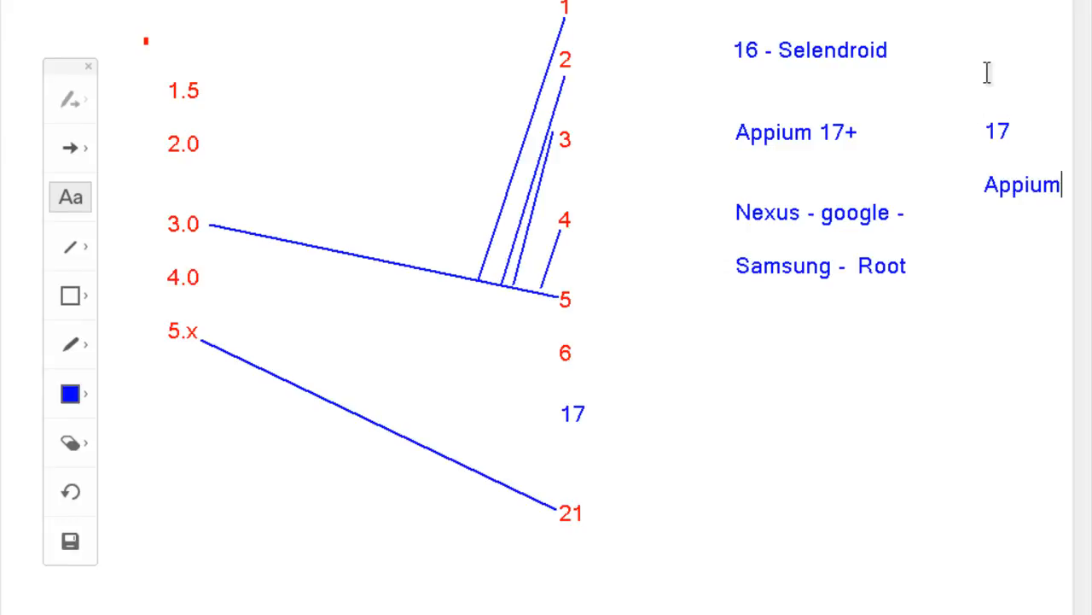
text(Selend)
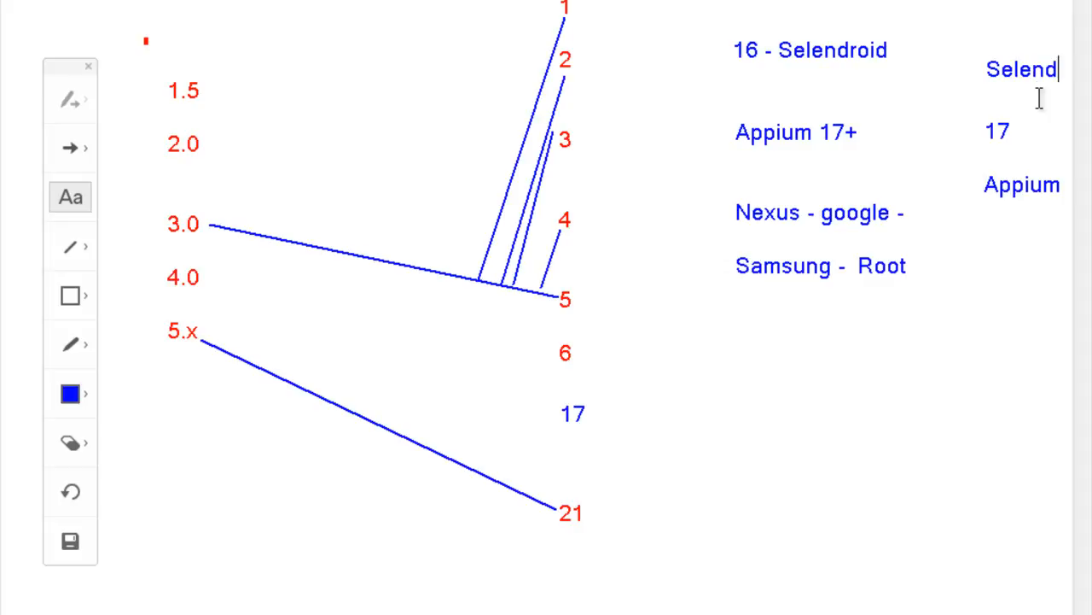
text(roid)
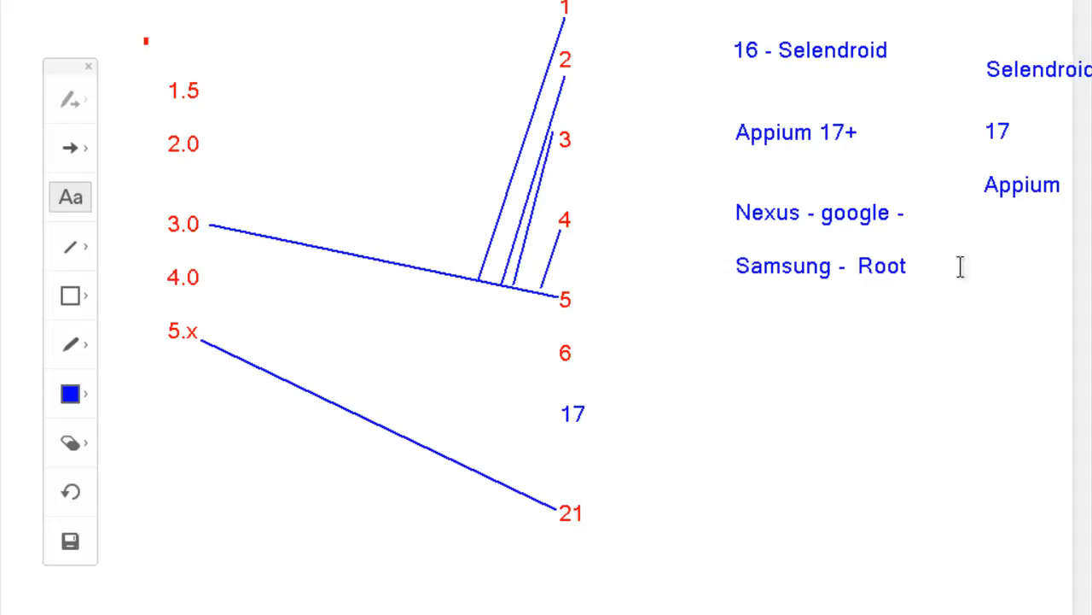
mouse_move(480, 469)
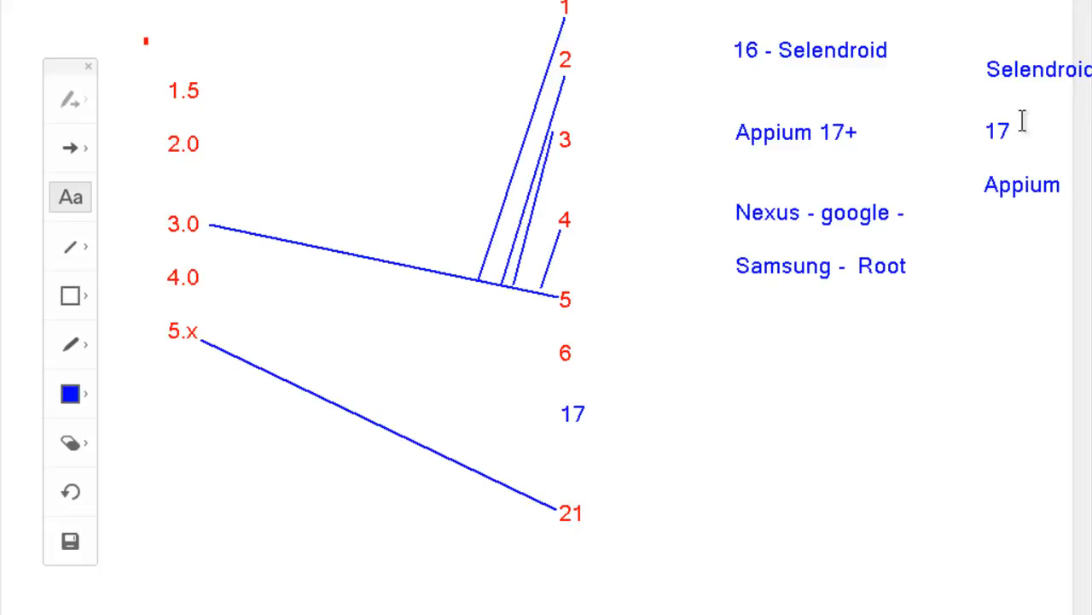
mouse_move(1021, 65)
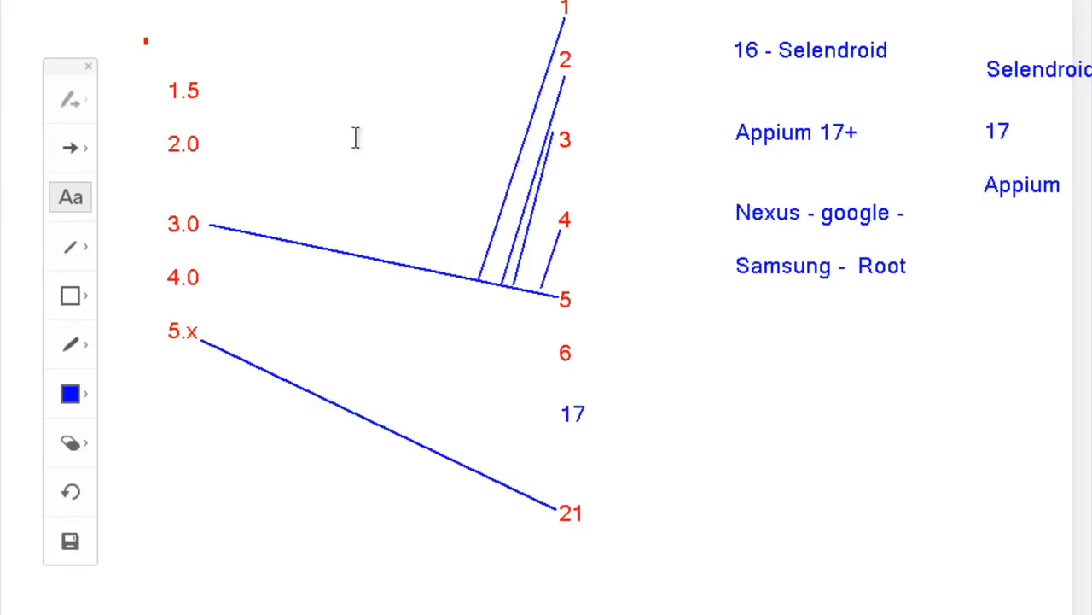
mouse_move(406, 367)
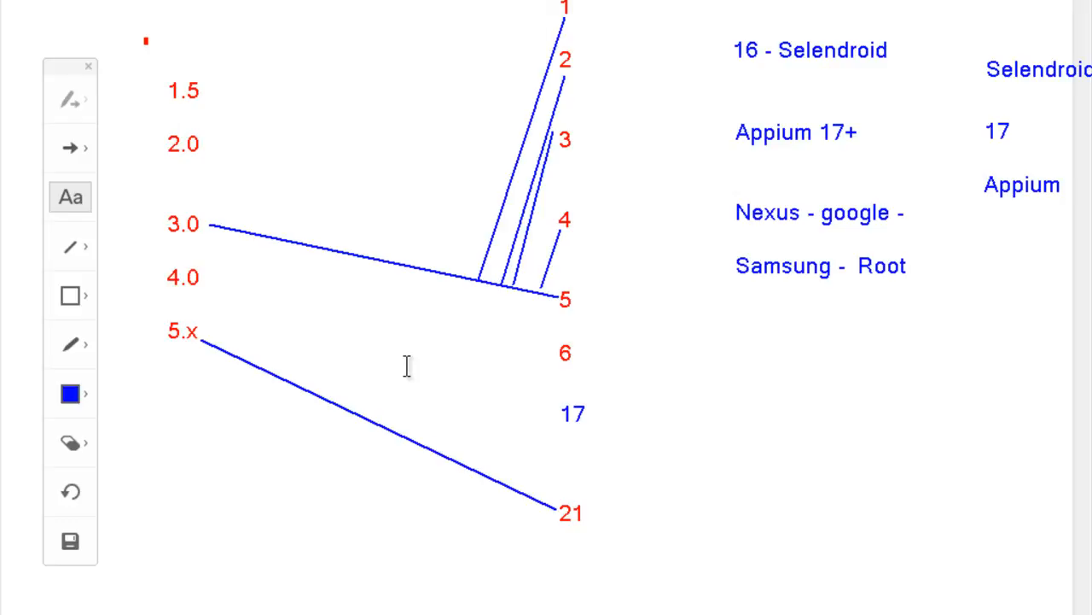
mouse_move(693, 441)
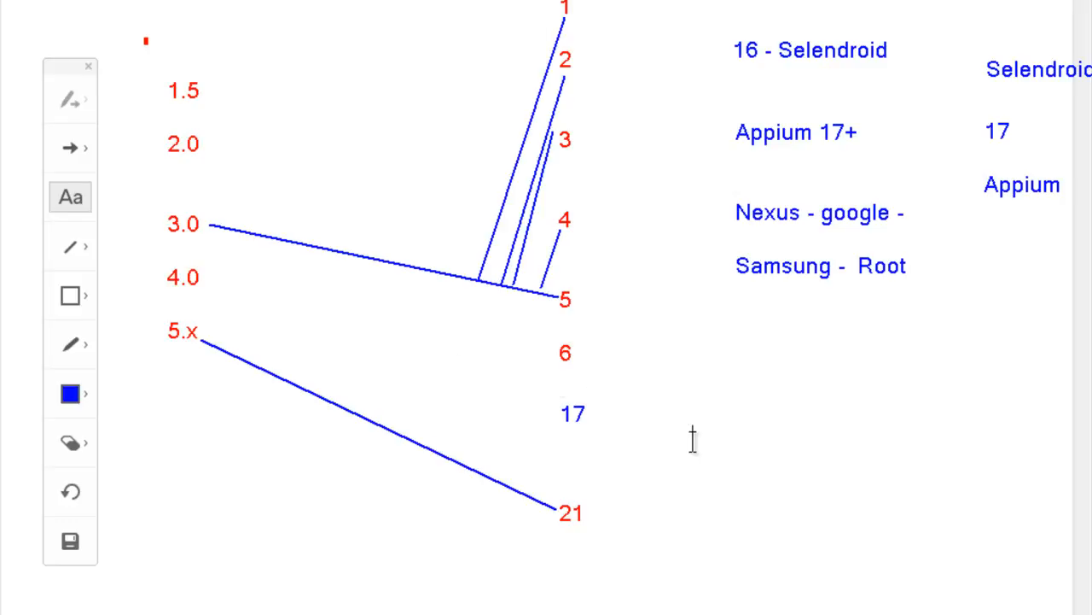